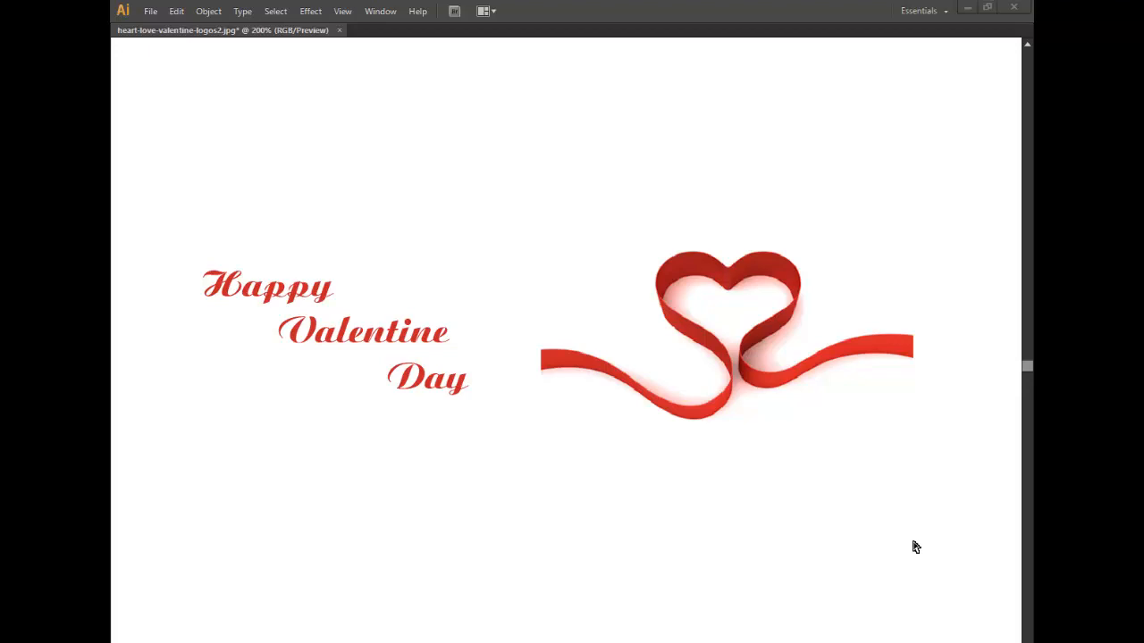
{"action": "mouse_move", "coordinate": [528, 466]}
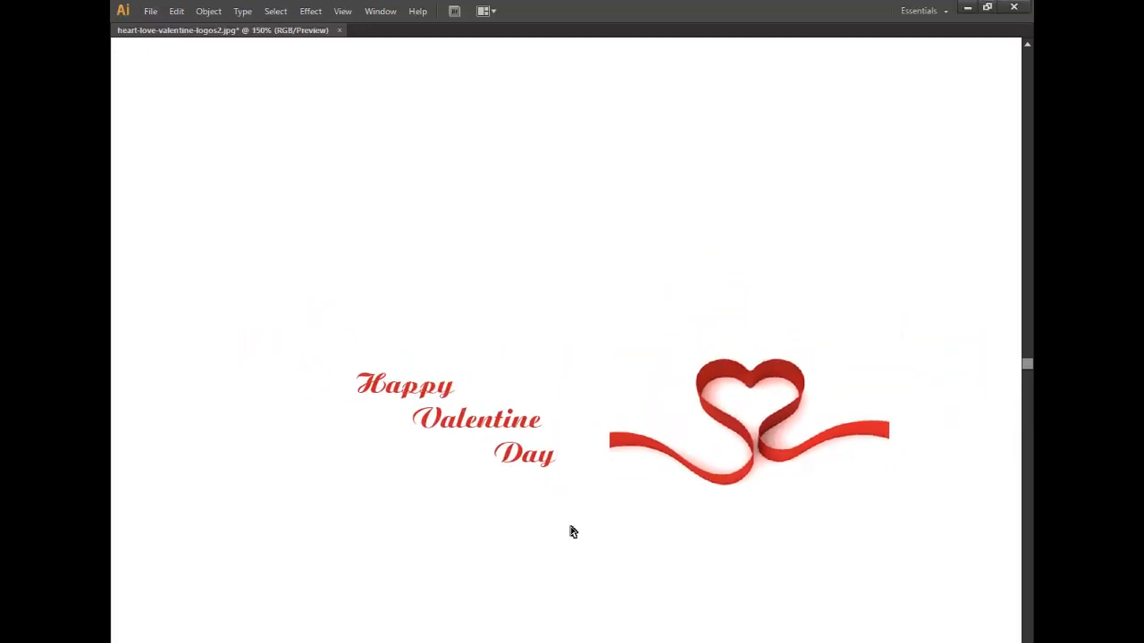
{"action": "mouse_move", "coordinate": [382, 226]}
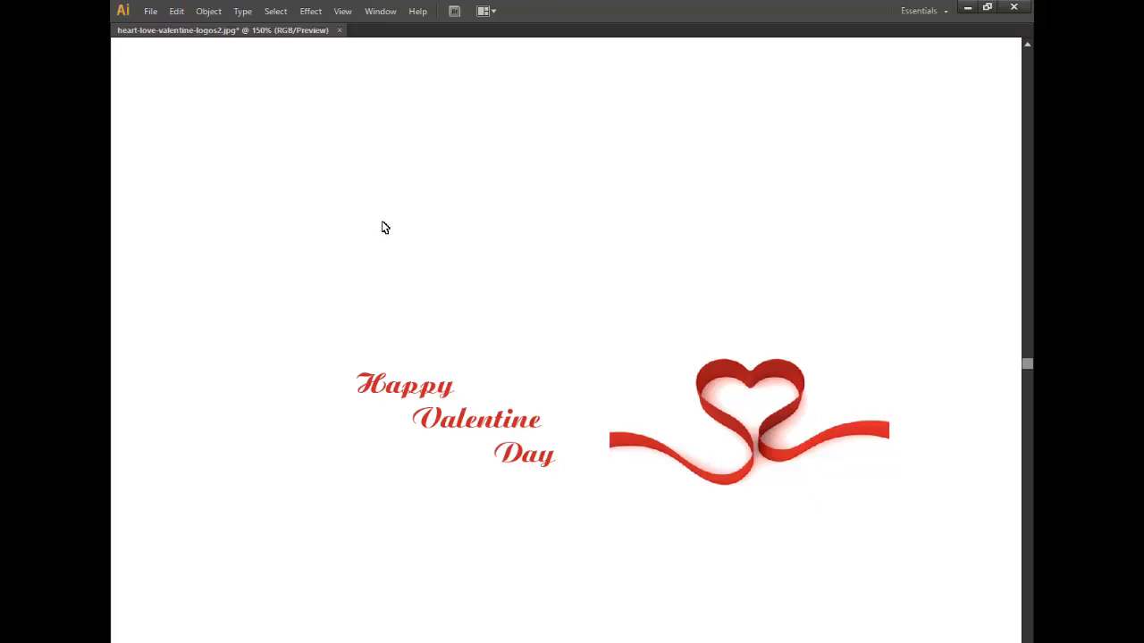
Step: Show the Character panel through the Window menu's Type submenu
{"action": "left_click", "coordinate": [380, 10]}
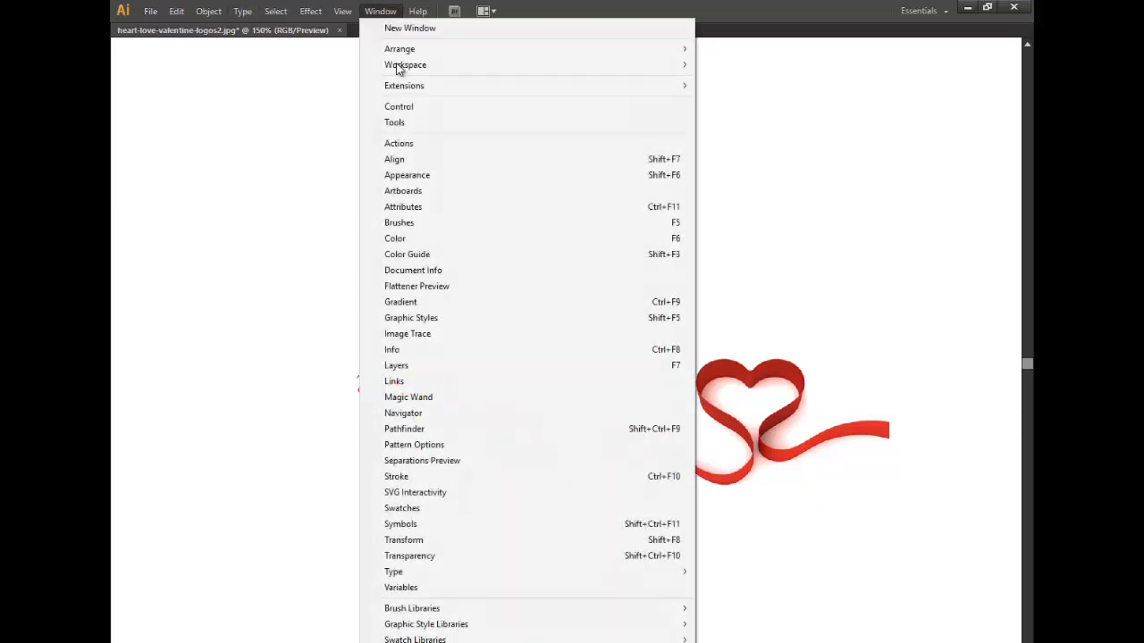
{"action": "mouse_move", "coordinate": [403, 428]}
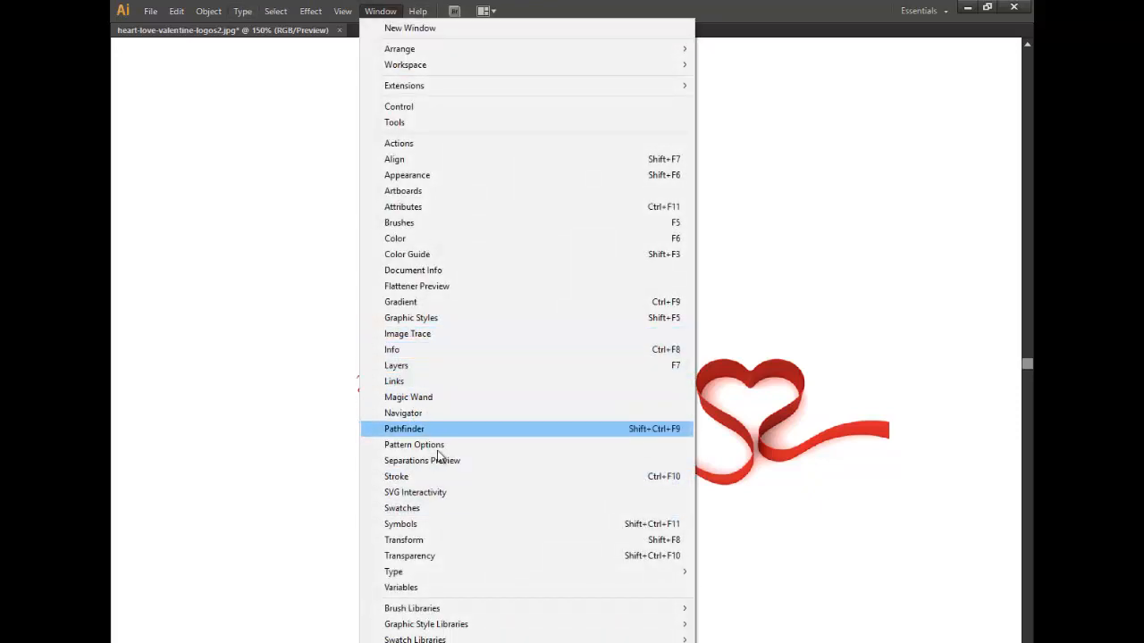
{"action": "mouse_move", "coordinate": [401, 508]}
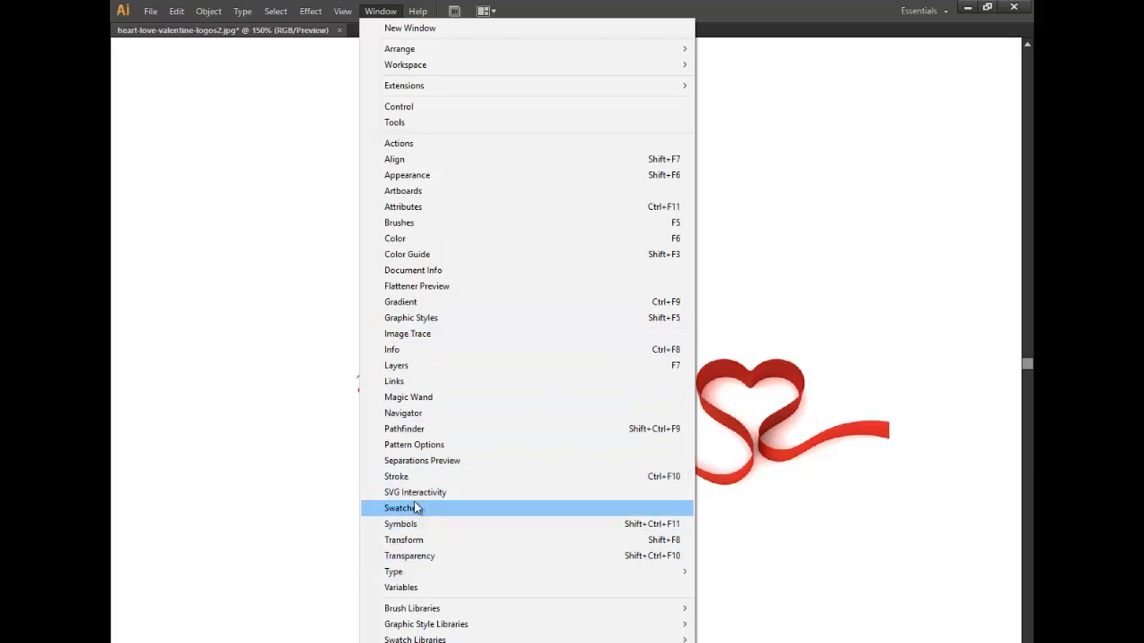
{"action": "mouse_move", "coordinate": [416, 492]}
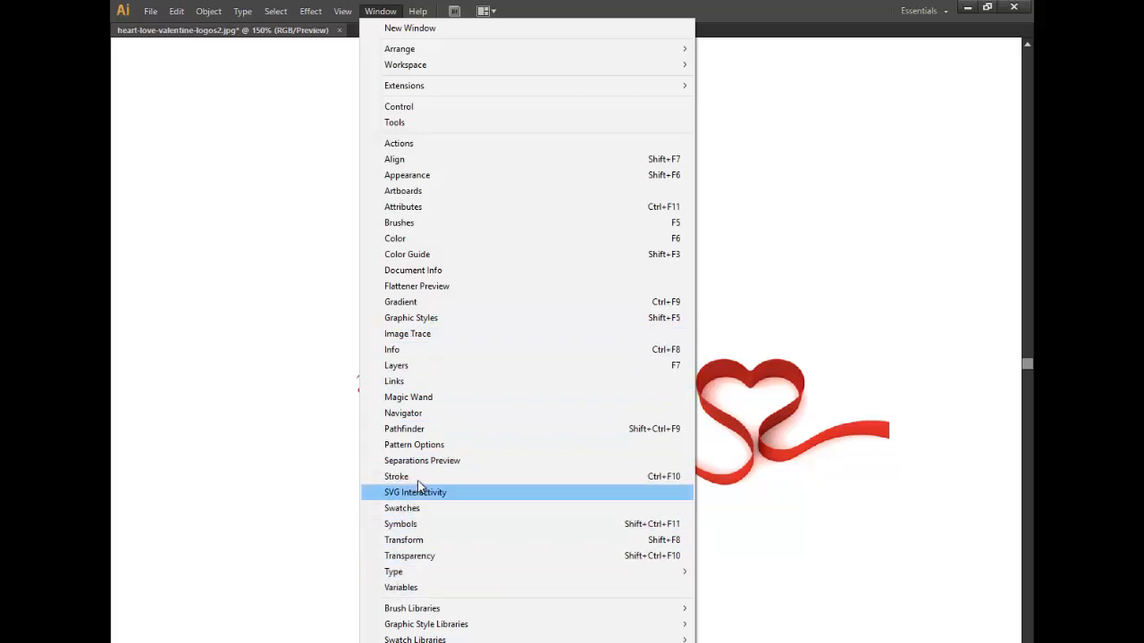
{"action": "mouse_move", "coordinate": [431, 222]}
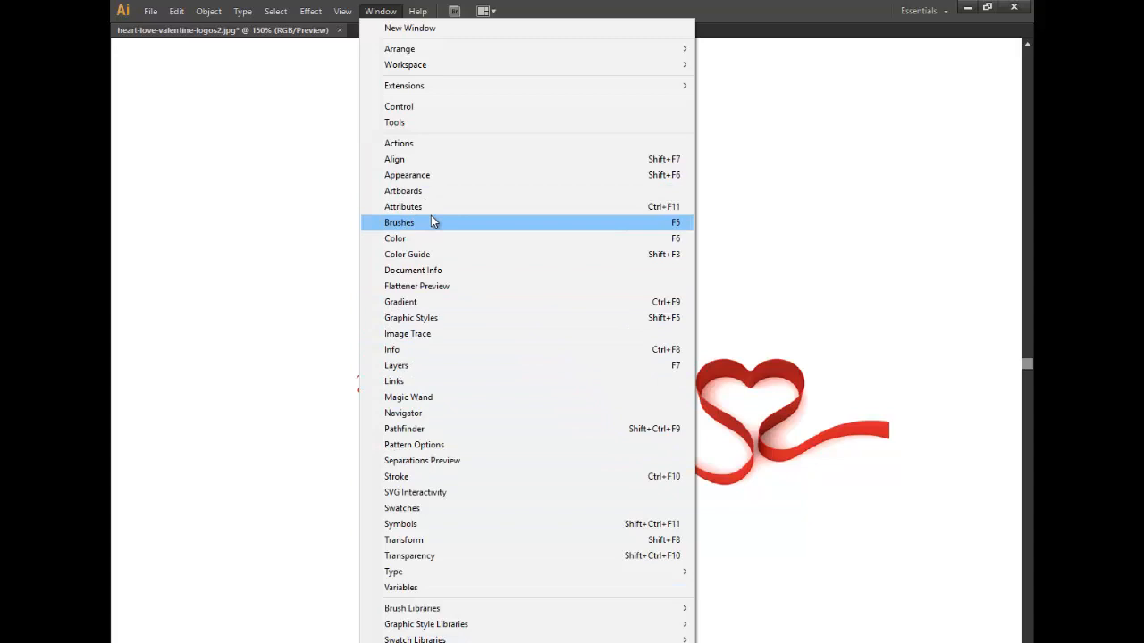
{"action": "mouse_move", "coordinate": [409, 555]}
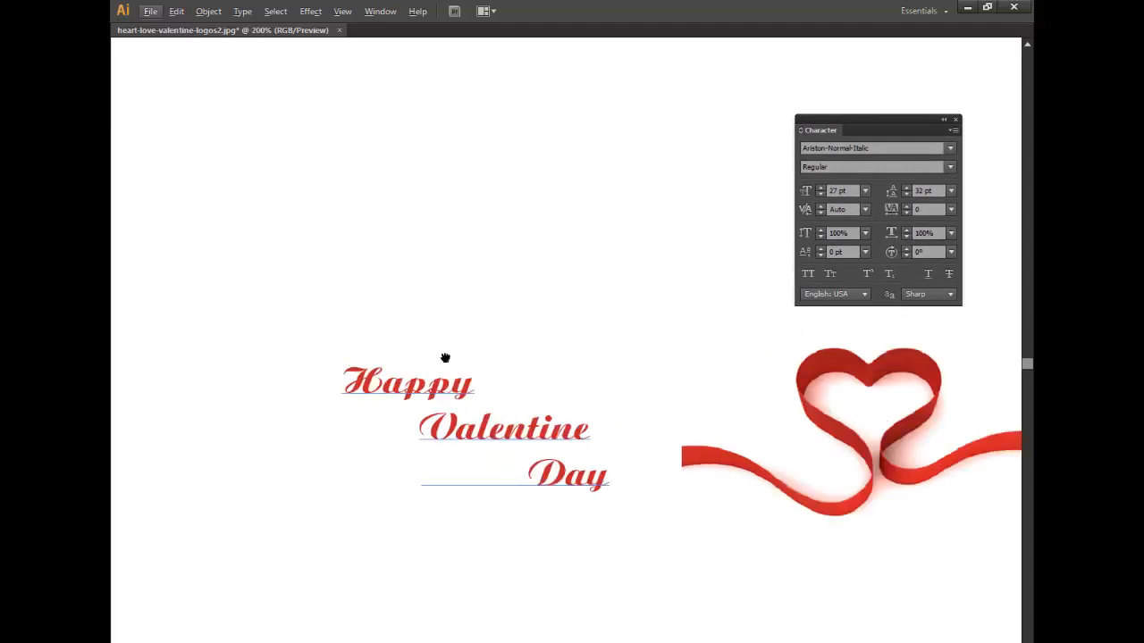
{"action": "left_click_drag", "start_coordinate": [445, 357], "coordinate": [562, 324]}
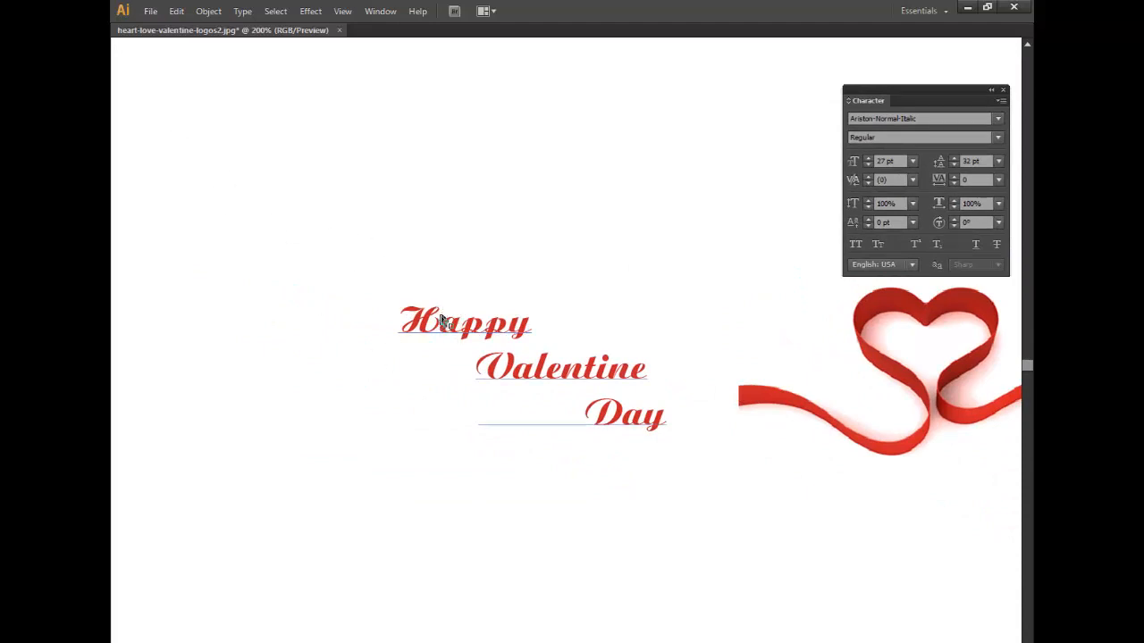
{"action": "scroll", "scroll_direction": "up", "scroll_amount": 3}
{"action": "type", "text": "Ha"}
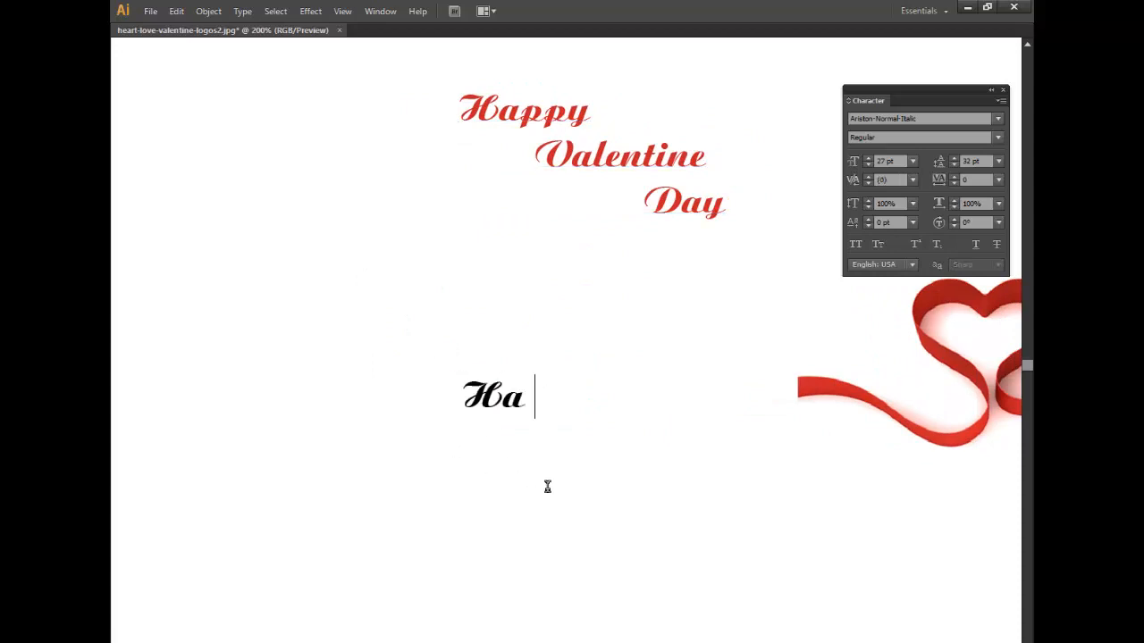
Step: Type 'Happy Valentine Day' below the original and break 'Day' onto its own line
{"action": "type", "text": "pp"}
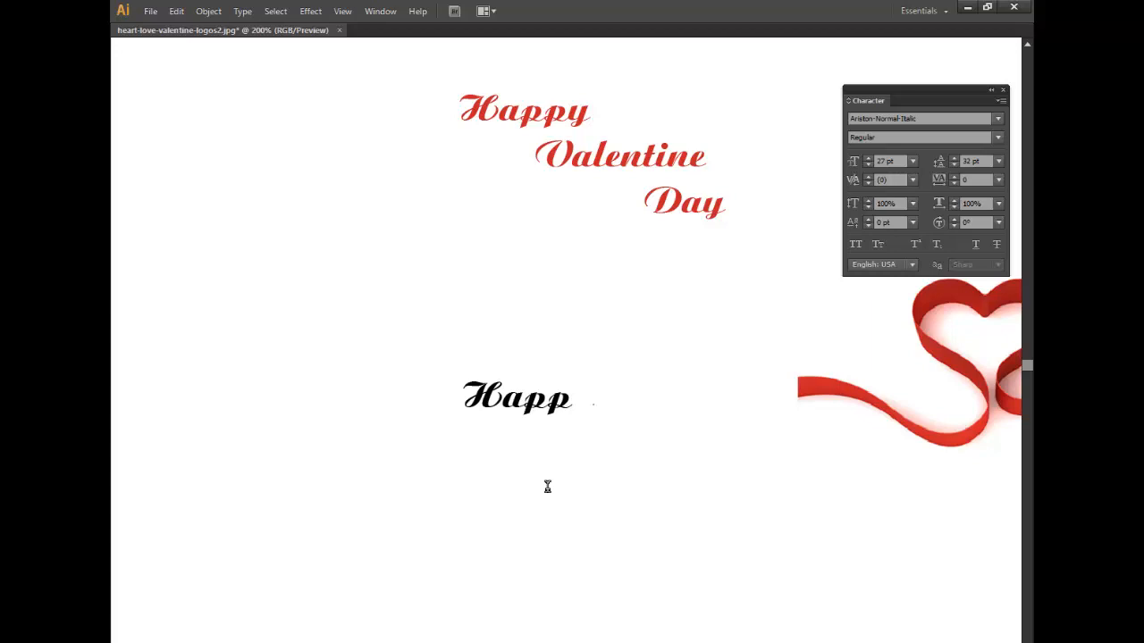
{"action": "type", "text": "y Va"}
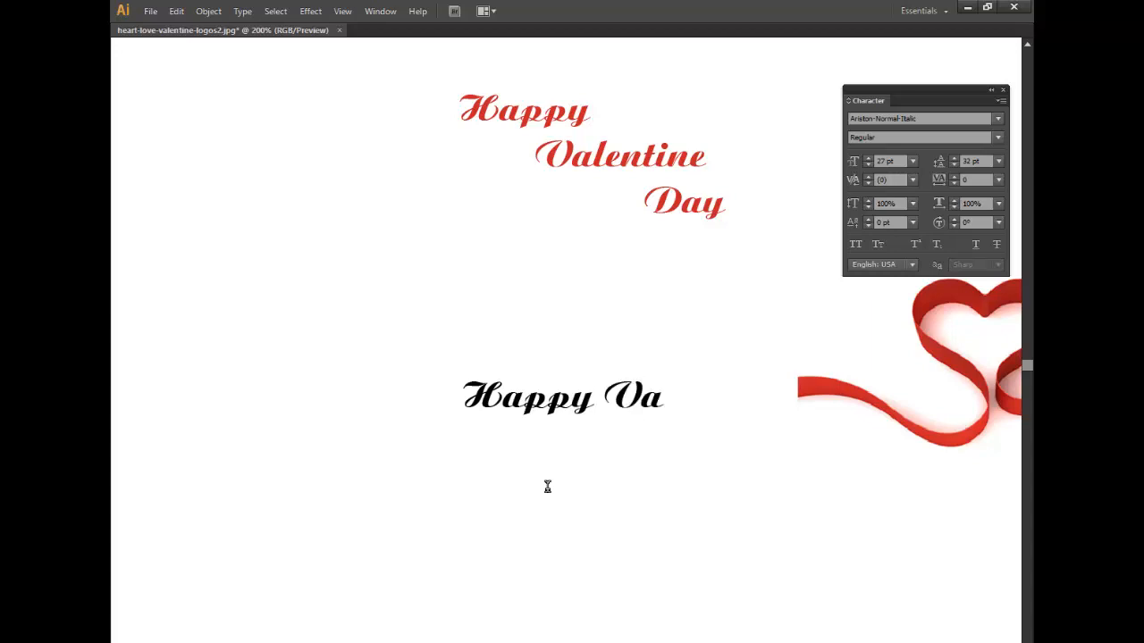
{"action": "type", "text": "lentine"}
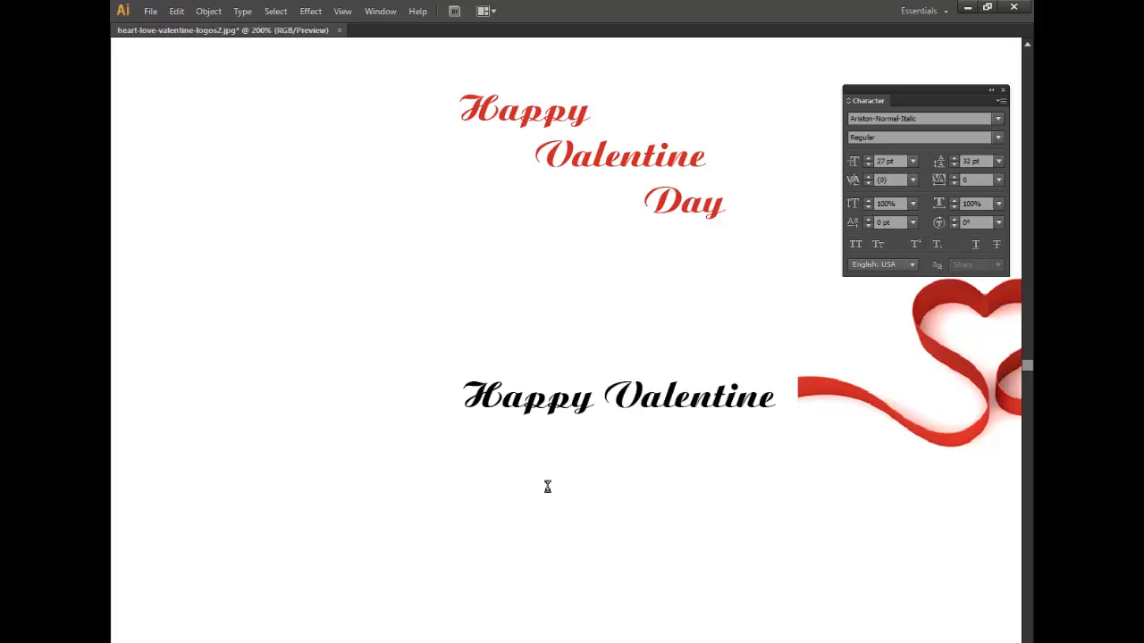
{"action": "type", "text": "("}
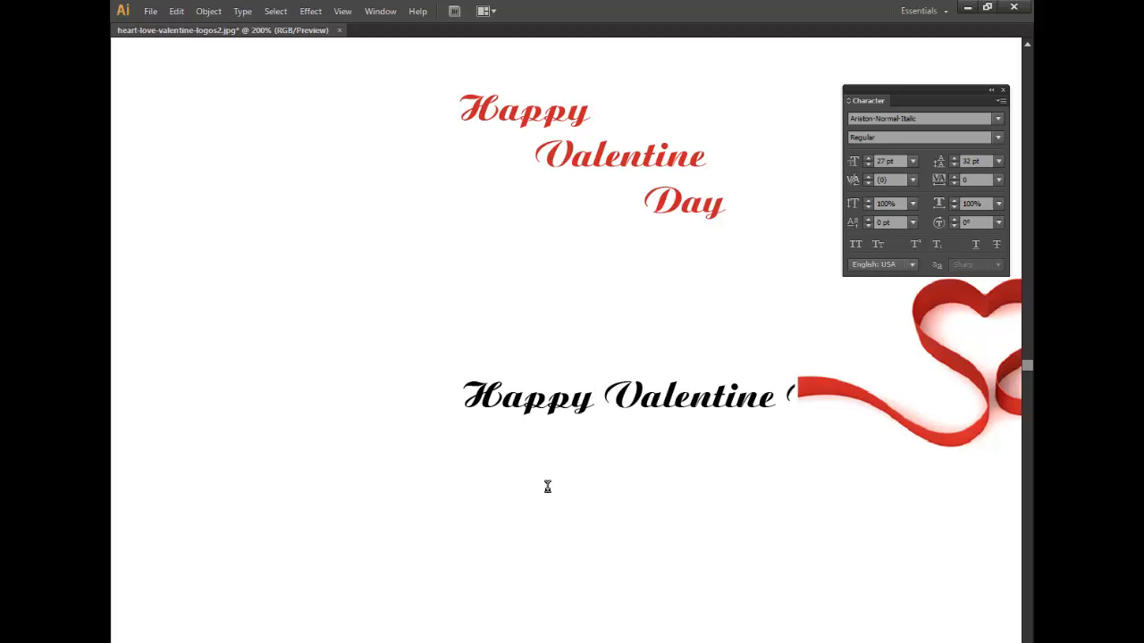
{"action": "type", "text": "Day"}
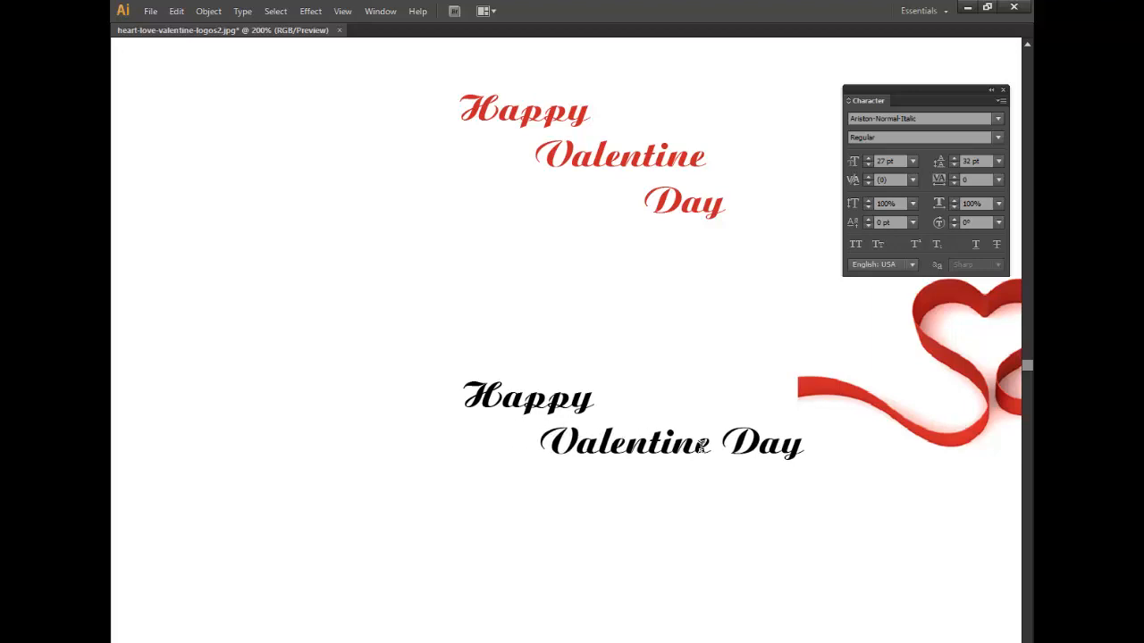
{"action": "left_click", "coordinate": [742, 441]}
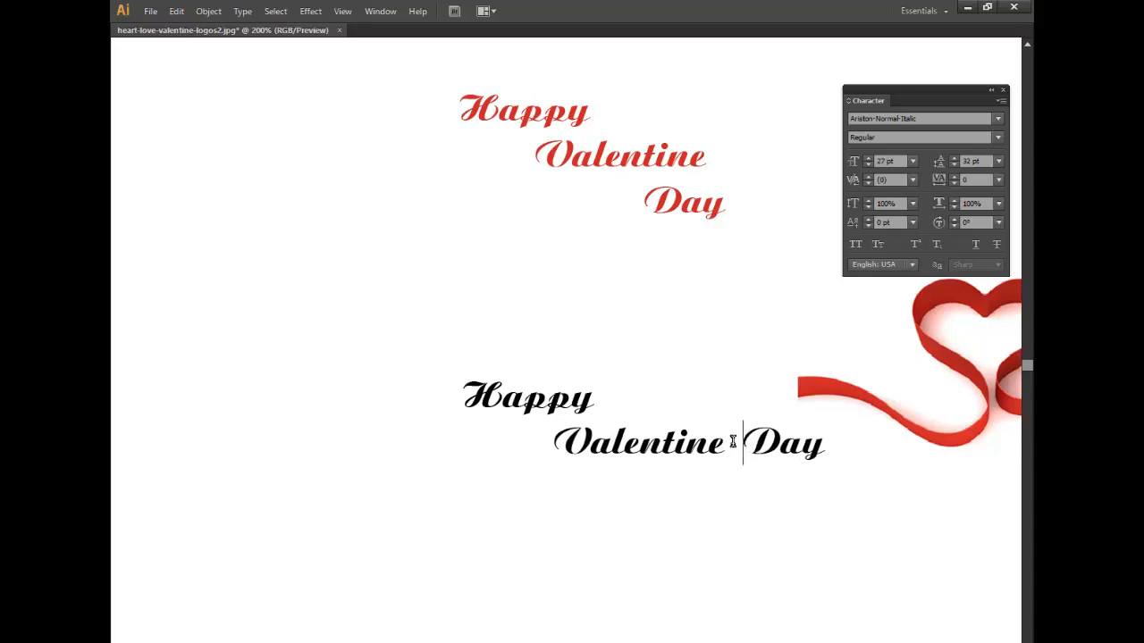
{"action": "key", "text": "Return"}
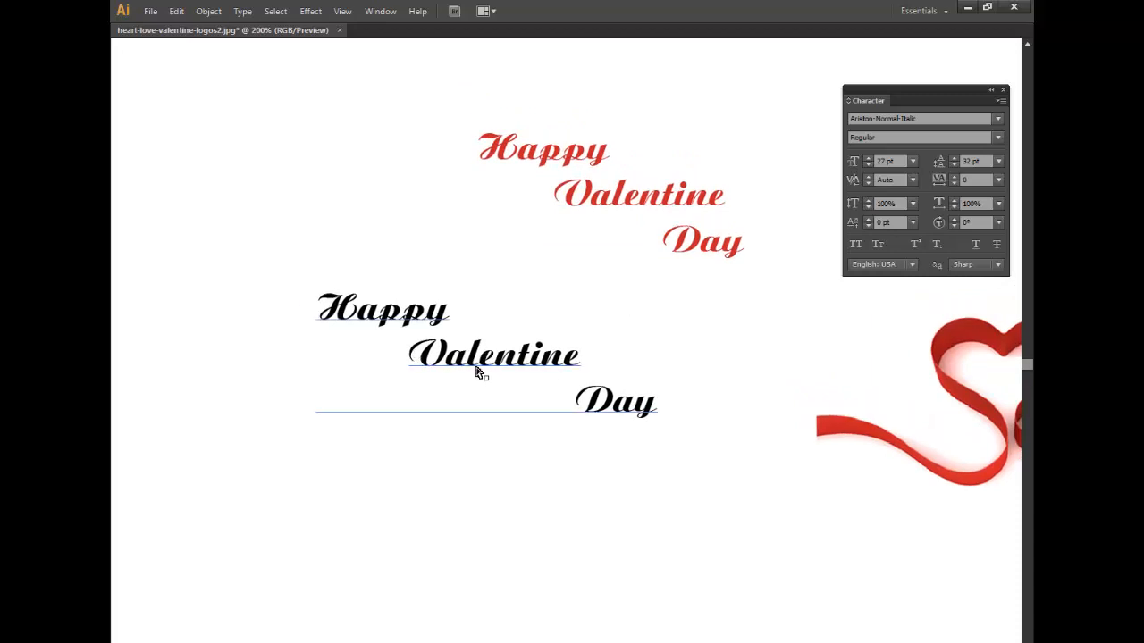
{"action": "mouse_move", "coordinate": [516, 393]}
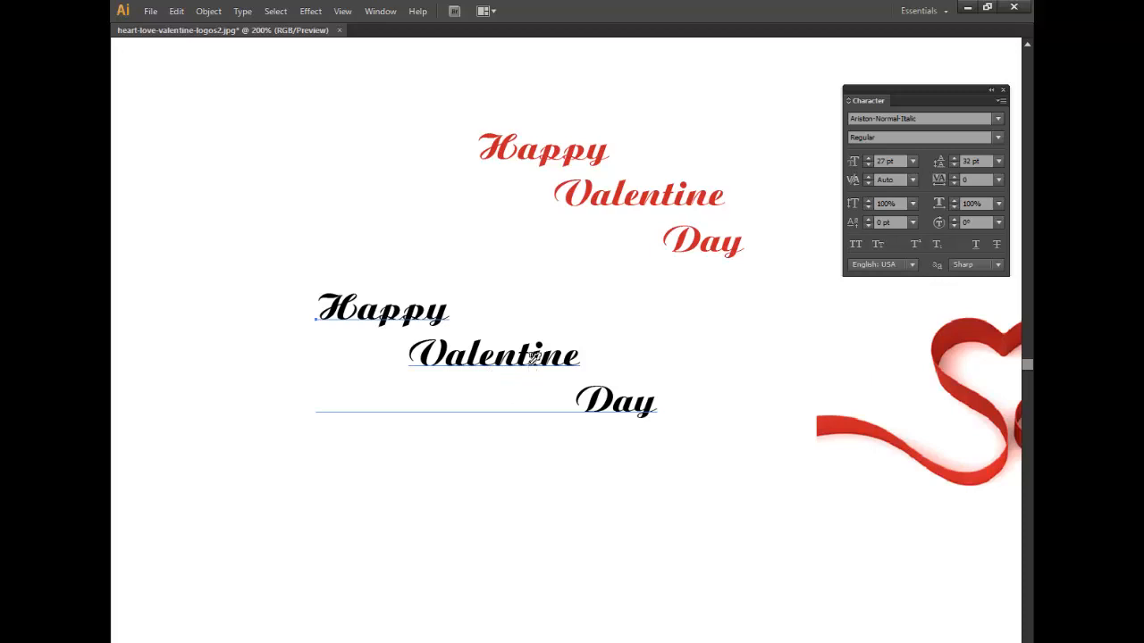
Step: Eyedropper the original red onto the new greeting and show the Color panel sliders
{"action": "left_click", "coordinate": [840, 416]}
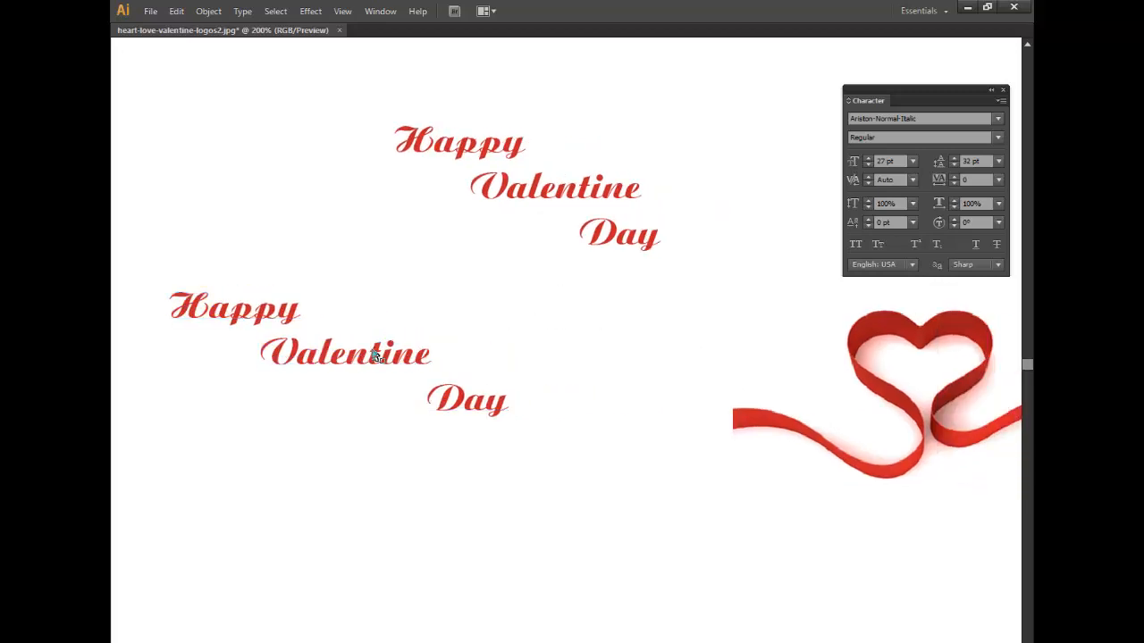
{"action": "left_click", "coordinate": [380, 11]}
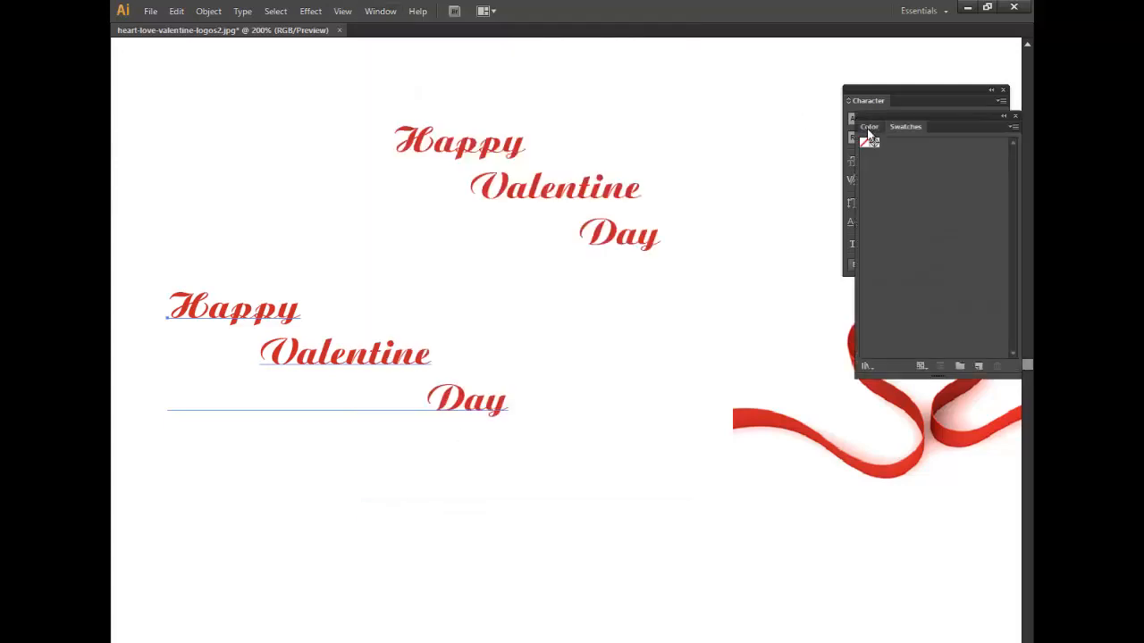
{"action": "left_click", "coordinate": [869, 126]}
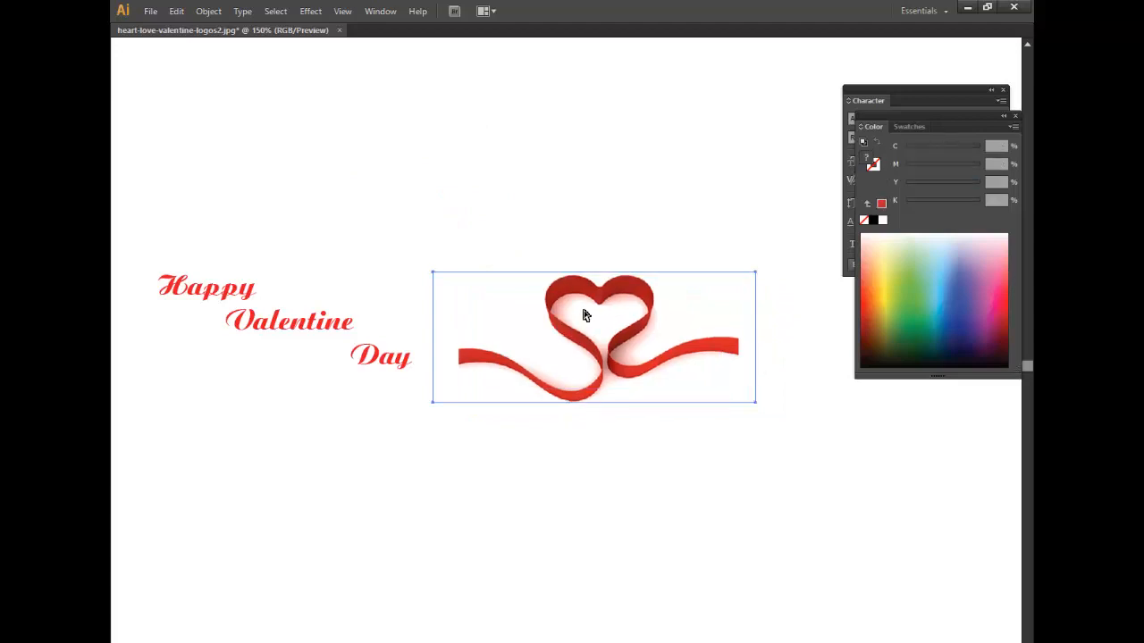
Step: Move the ribbon heart photo right and slightly down, centring the view on it
{"action": "left_click_drag", "start_coordinate": [586, 314], "coordinate": [650, 351]}
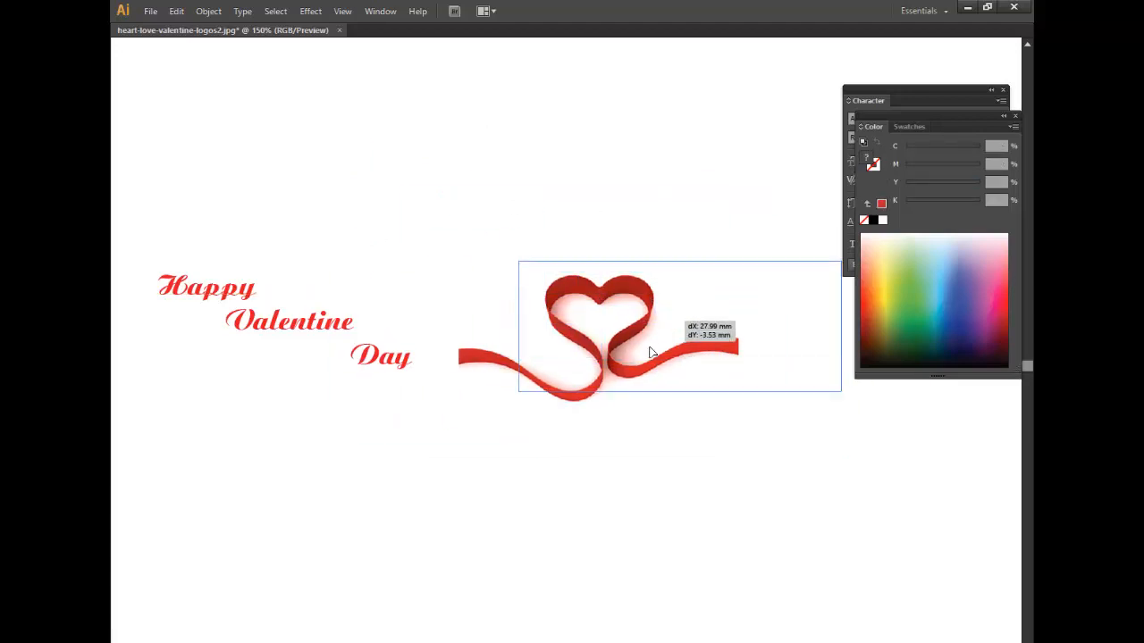
{"action": "left_click_drag", "start_coordinate": [625, 349], "coordinate": [612, 357]}
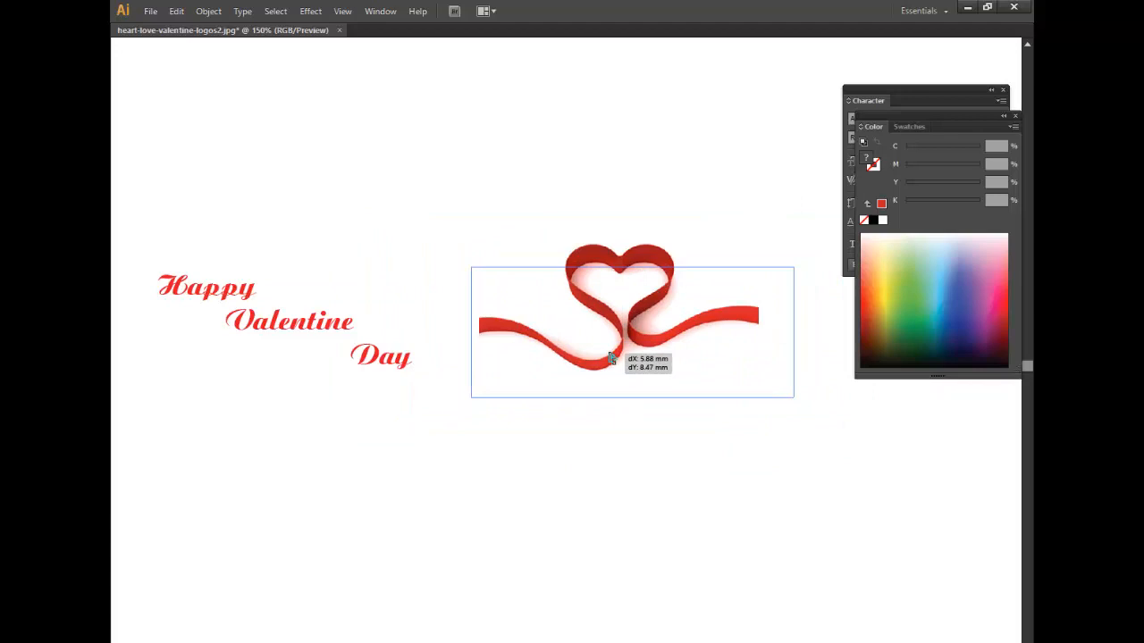
{"action": "left_click_drag", "start_coordinate": [612, 358], "coordinate": [576, 326]}
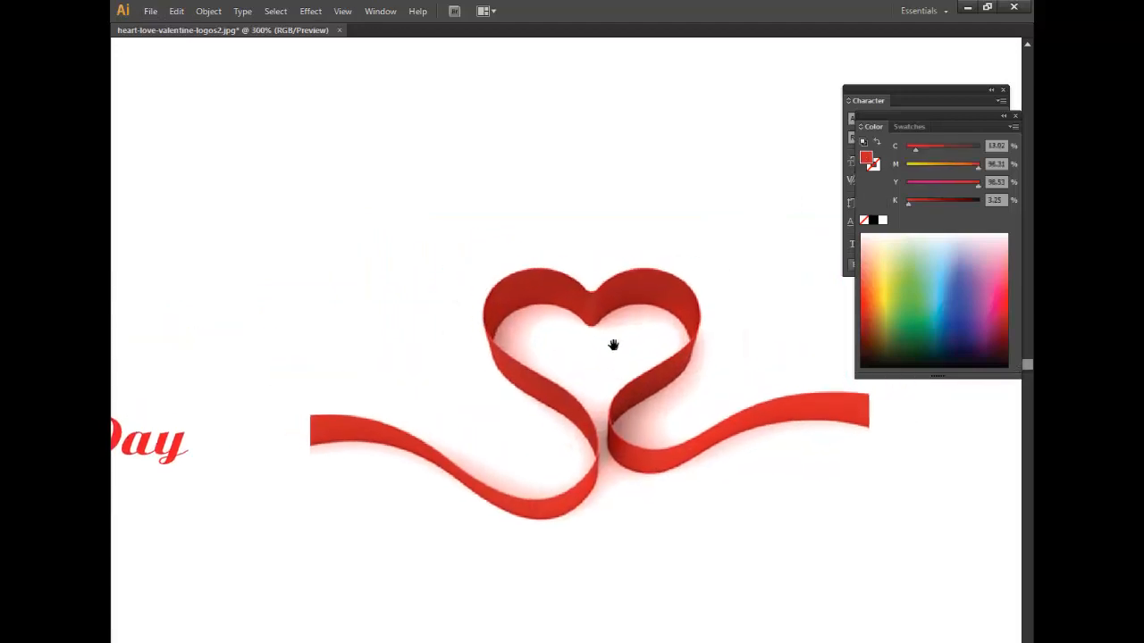
Step: Unlock all objects, then lock the ribbon heart photo in place
{"action": "left_click", "coordinate": [208, 11]}
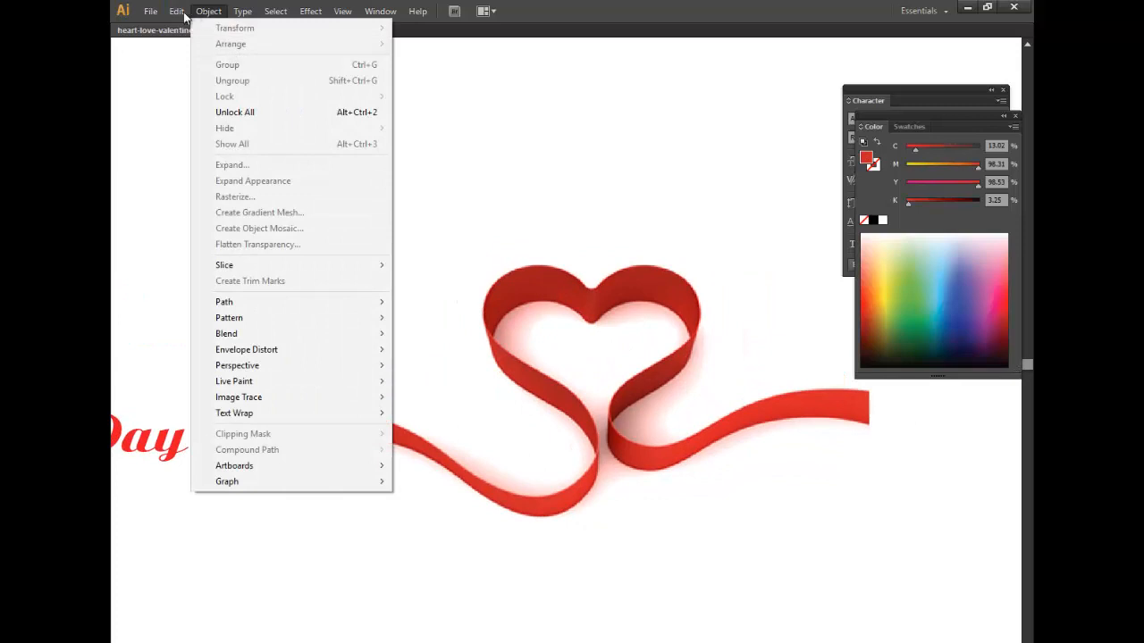
{"action": "mouse_move", "coordinate": [239, 80]}
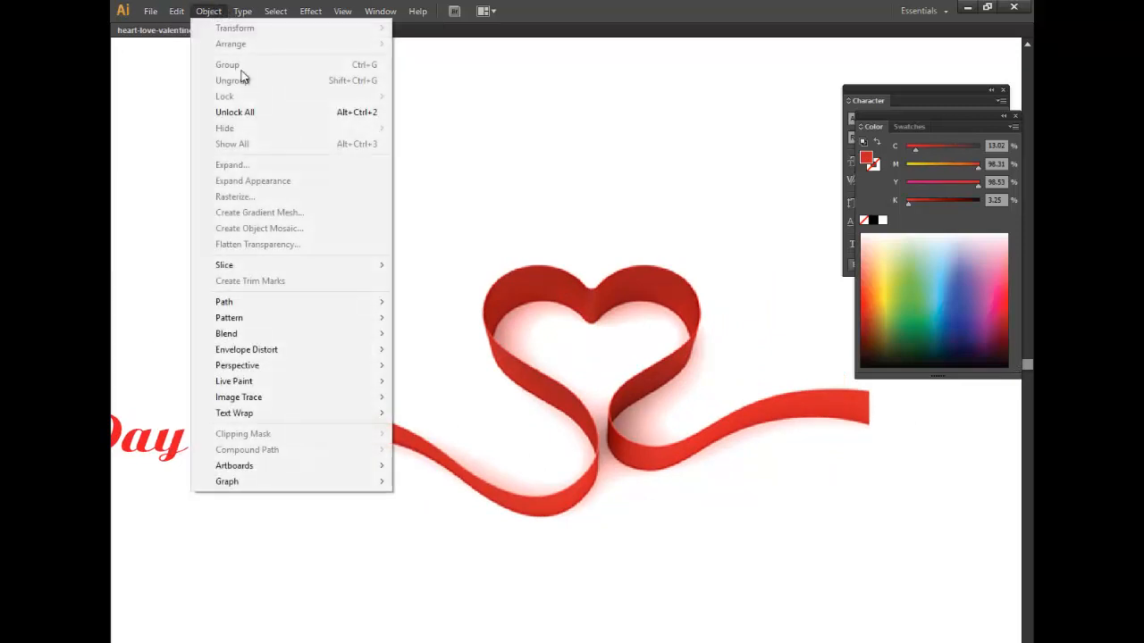
{"action": "mouse_move", "coordinate": [279, 112]}
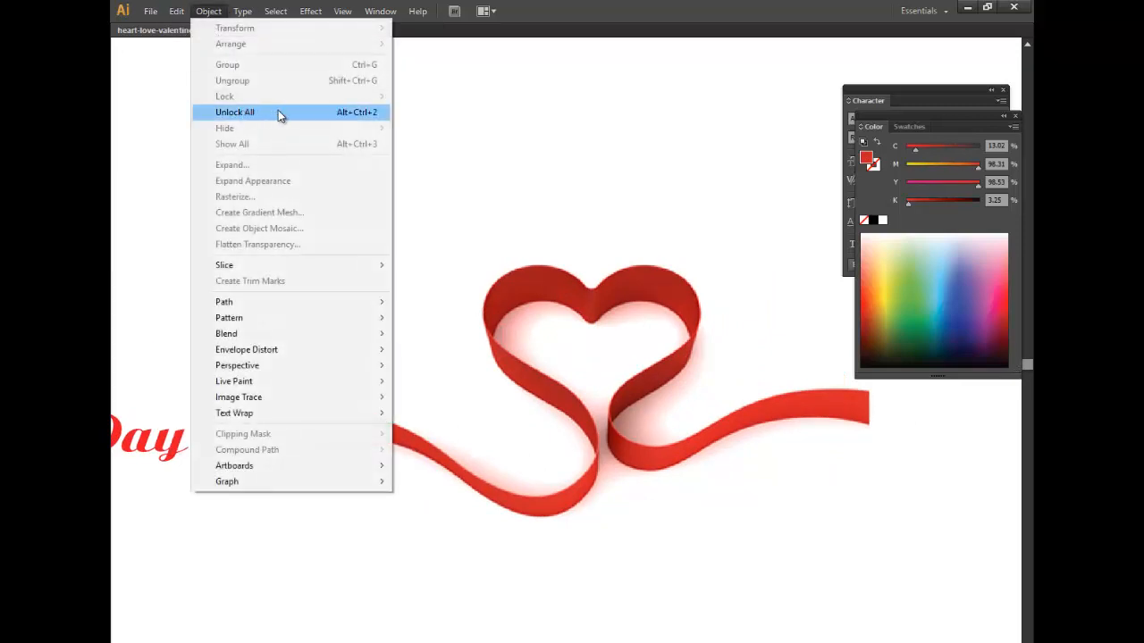
{"action": "left_click", "coordinate": [235, 112]}
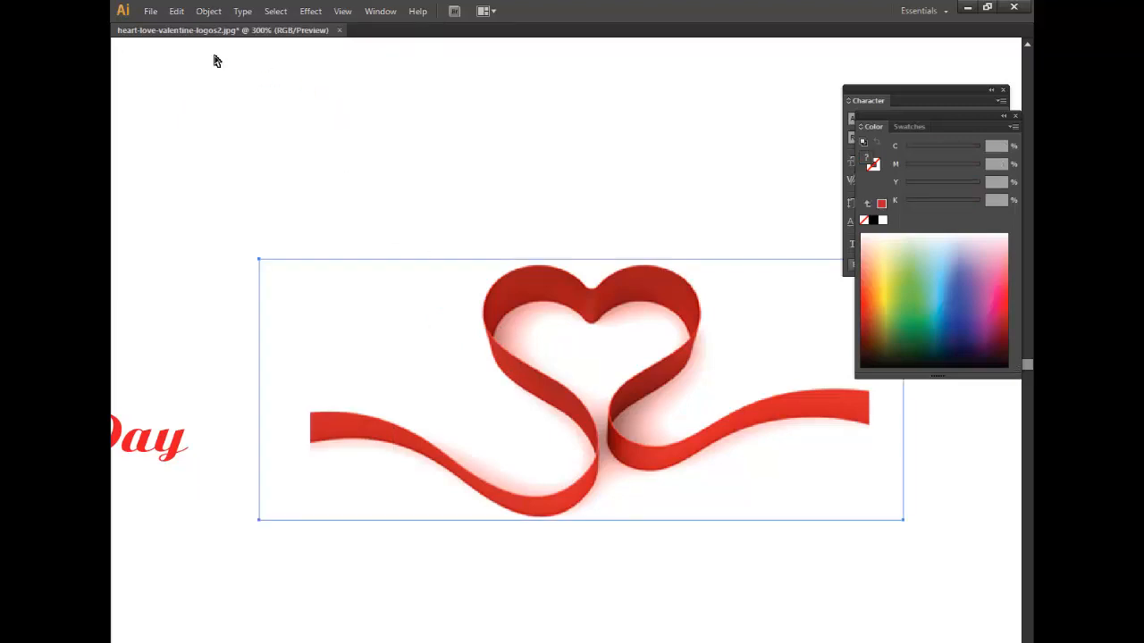
{"action": "mouse_move", "coordinate": [571, 277]}
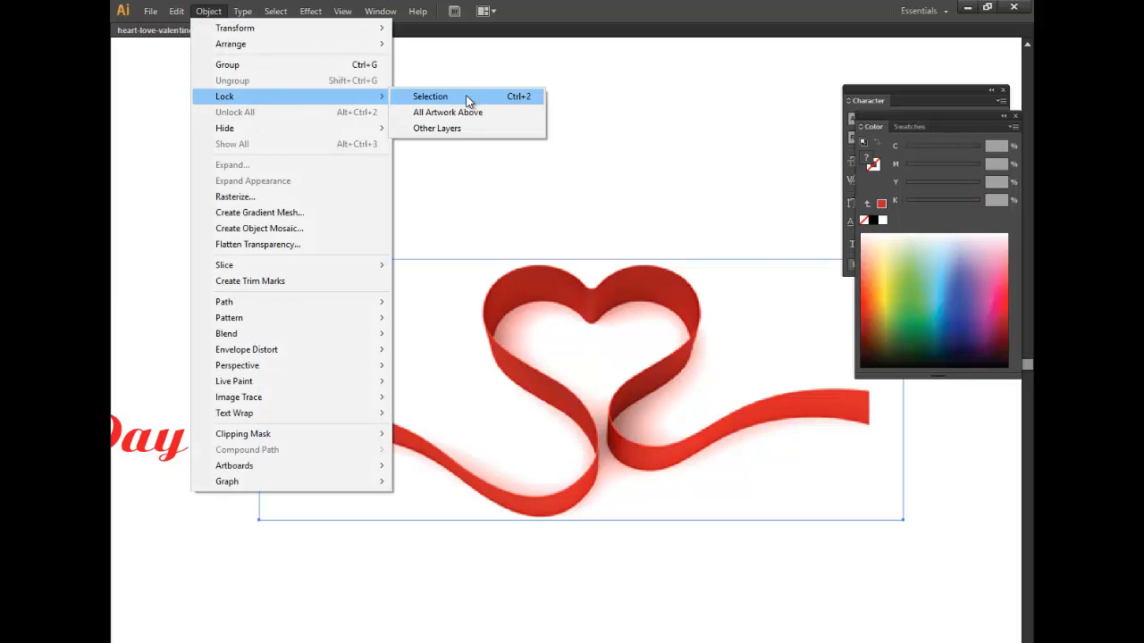
{"action": "left_click", "coordinate": [429, 96]}
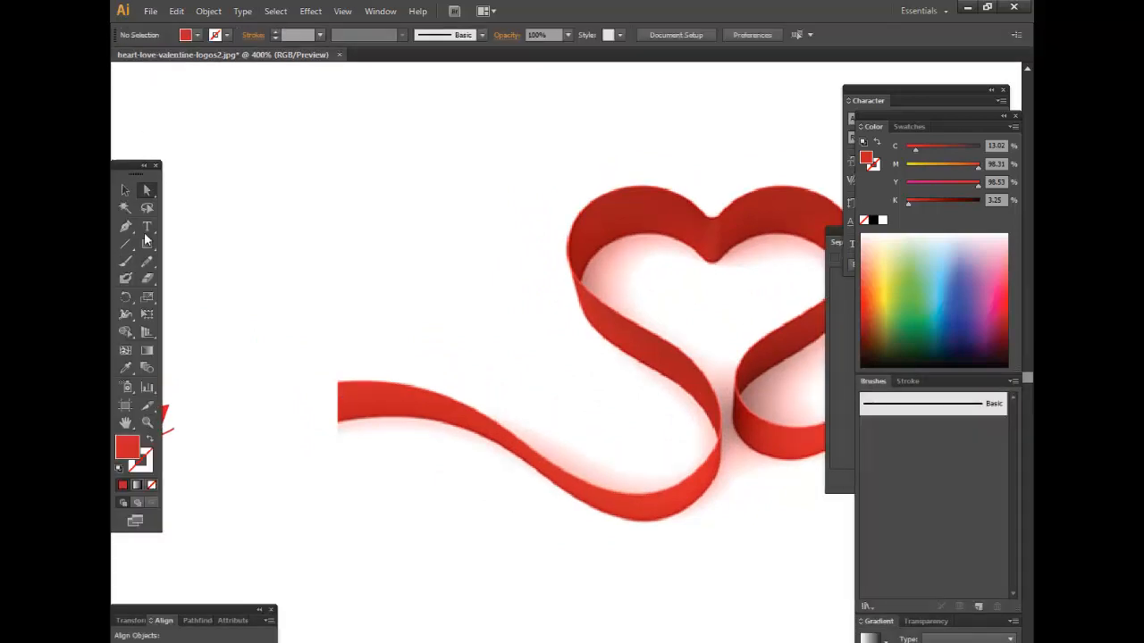
Step: Trace the ribbon's left end, lower curve, inner crossing and heart top with Pen anchors
{"action": "left_click", "coordinate": [380, 11]}
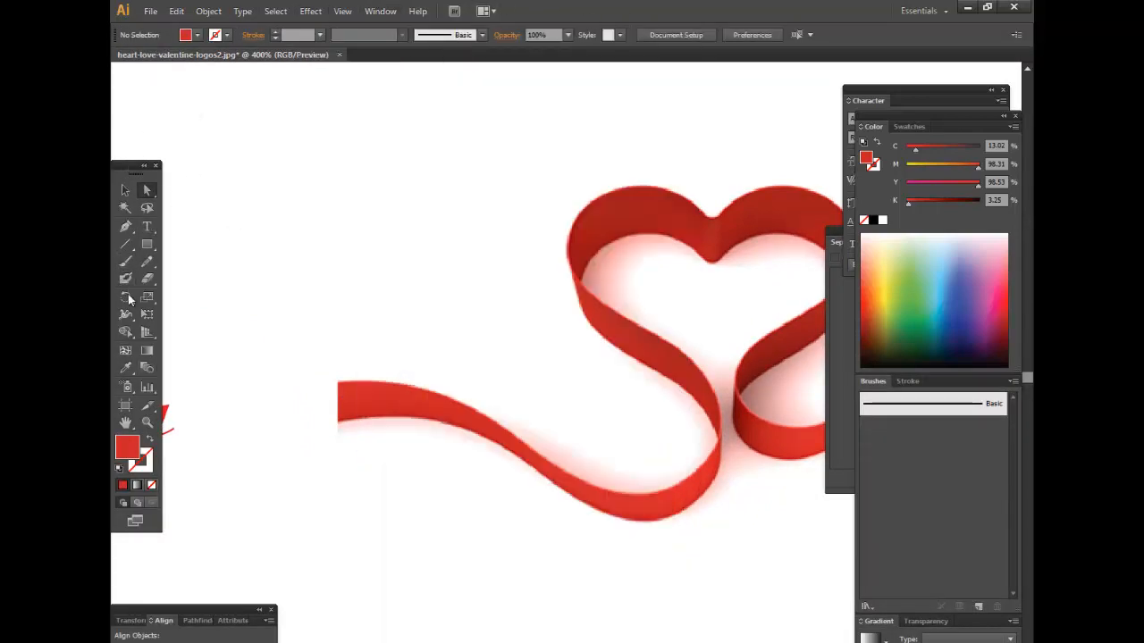
{"action": "mouse_move", "coordinate": [126, 227]}
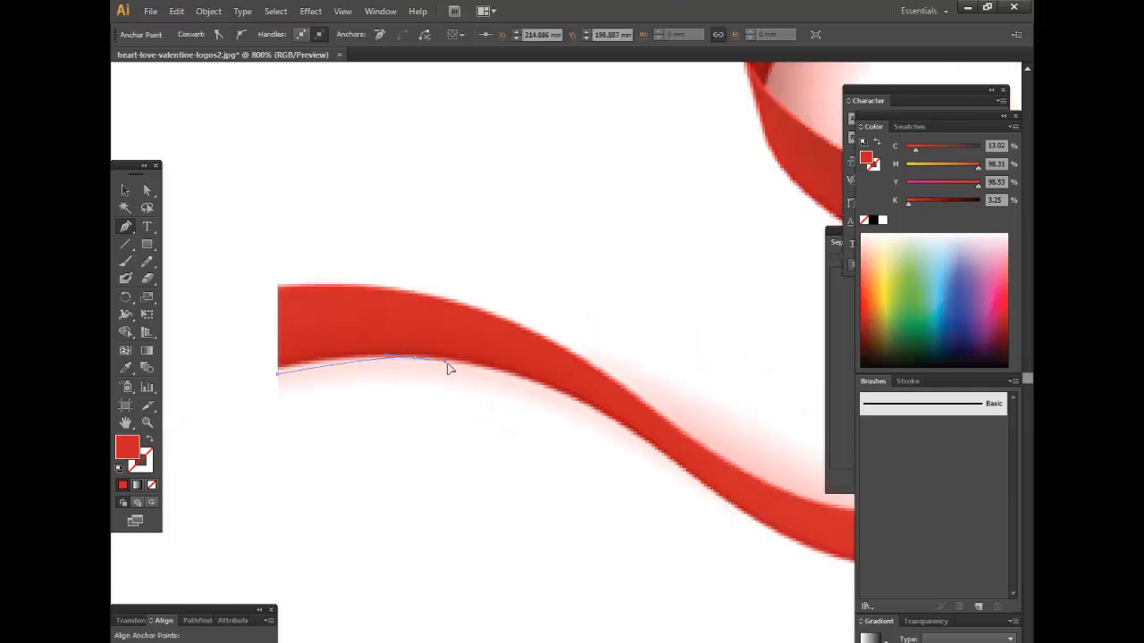
{"action": "left_click_drag", "start_coordinate": [447, 362], "coordinate": [523, 359]}
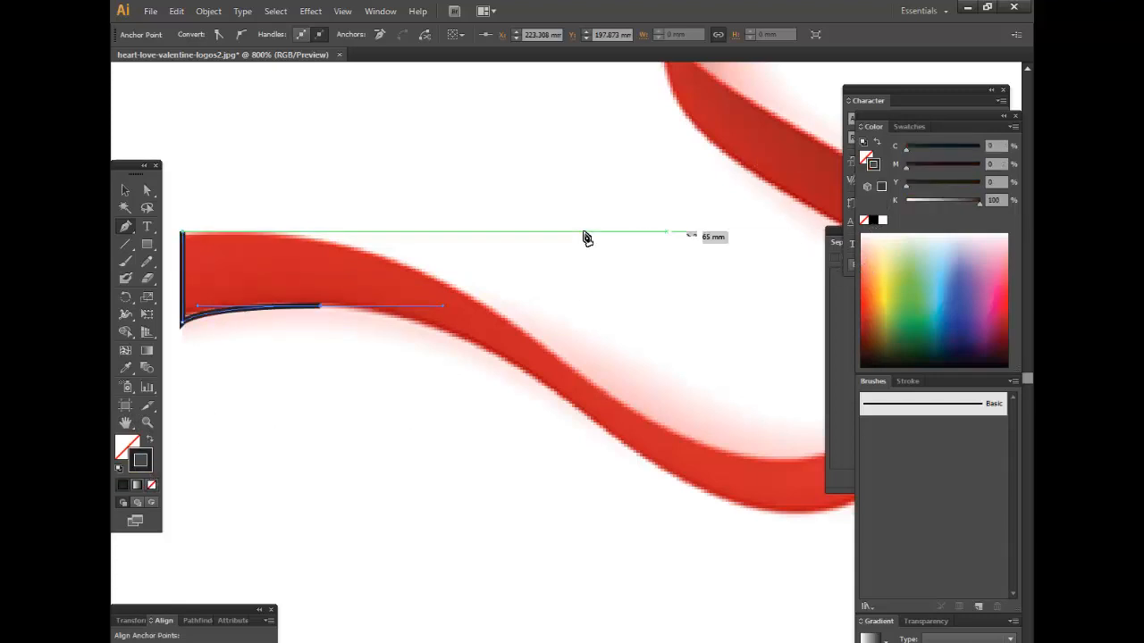
{"action": "left_click_drag", "start_coordinate": [586, 237], "coordinate": [321, 310]}
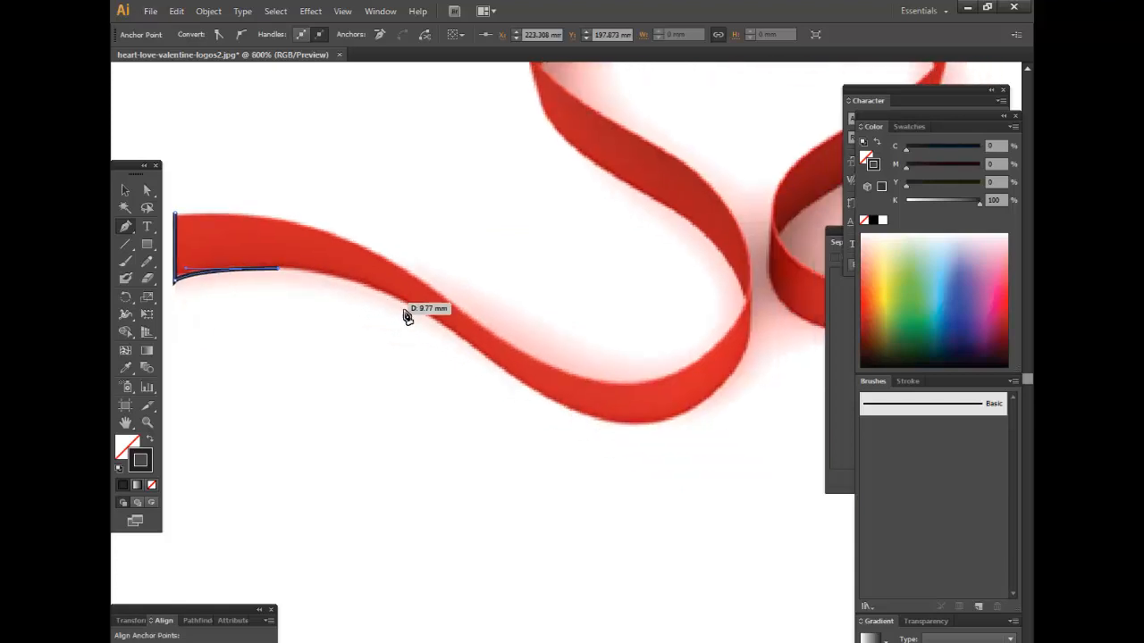
{"action": "left_click_drag", "start_coordinate": [406, 313], "coordinate": [522, 388]}
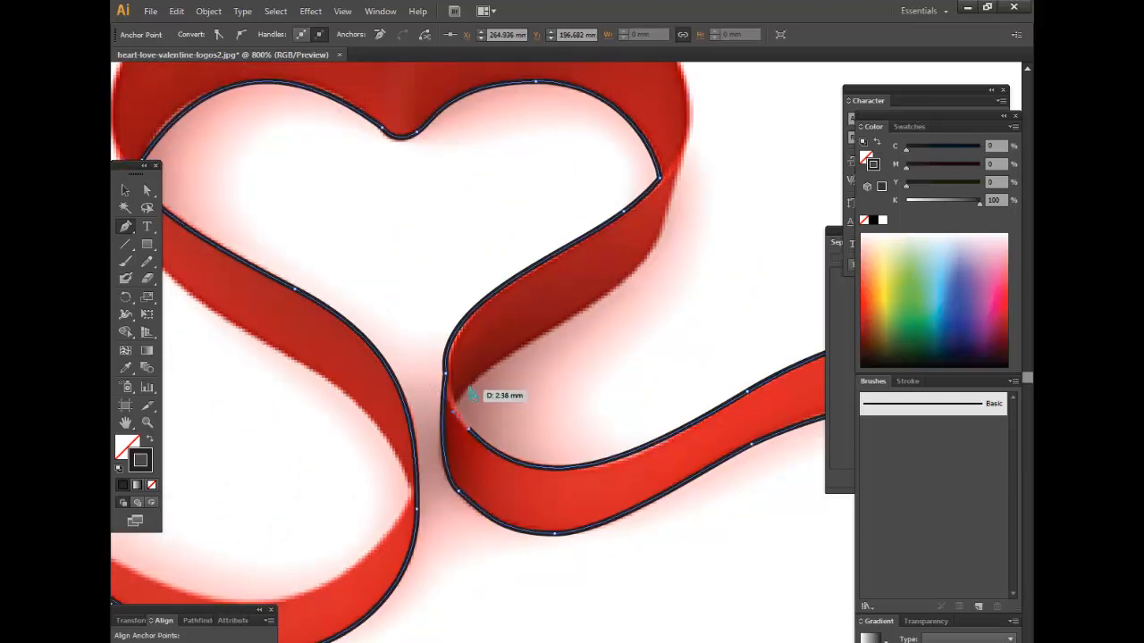
{"action": "left_click_drag", "start_coordinate": [473, 394], "coordinate": [523, 448]}
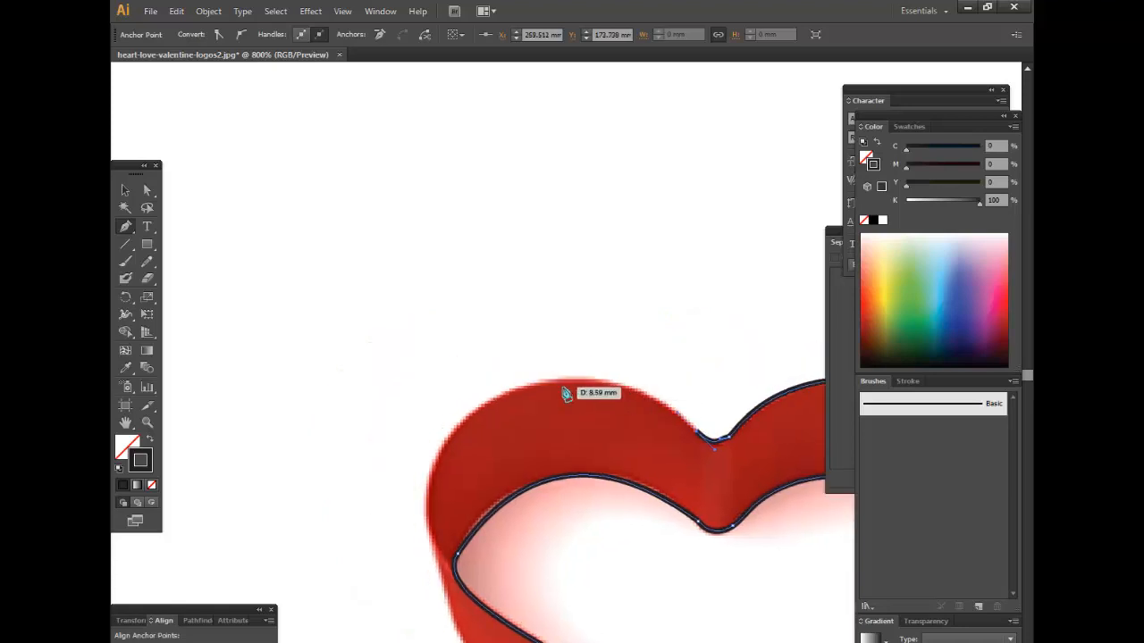
{"action": "left_click_drag", "start_coordinate": [563, 393], "coordinate": [579, 402]}
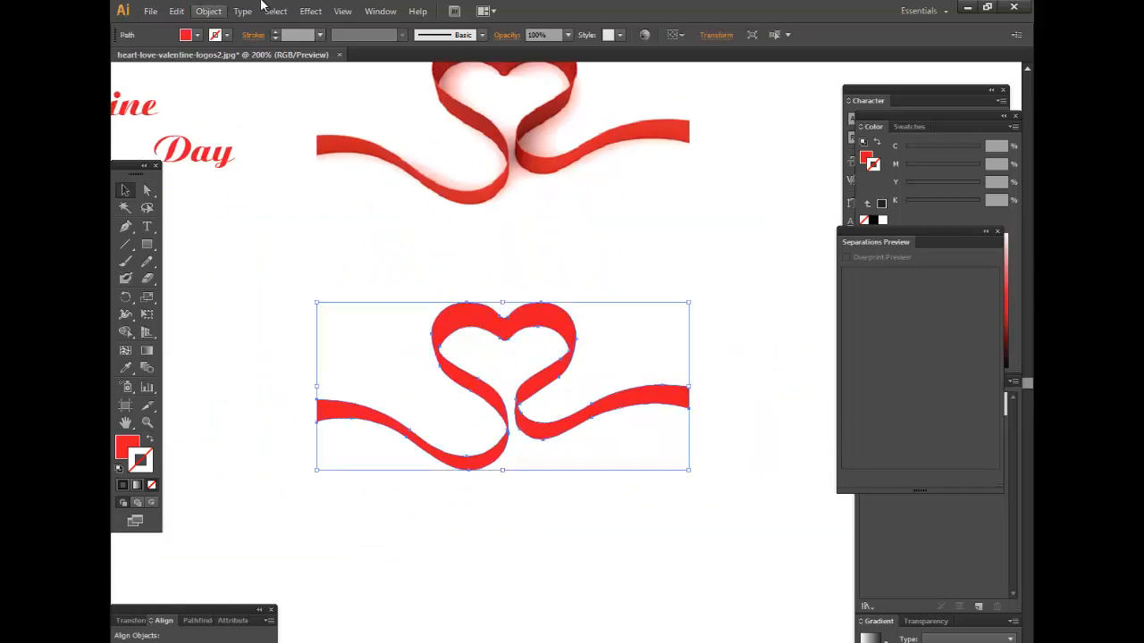
Step: Preview a Drop Shadow with 0.5 mm offsets, 60% opacity and 1 mm blur
{"action": "left_click", "coordinate": [310, 11]}
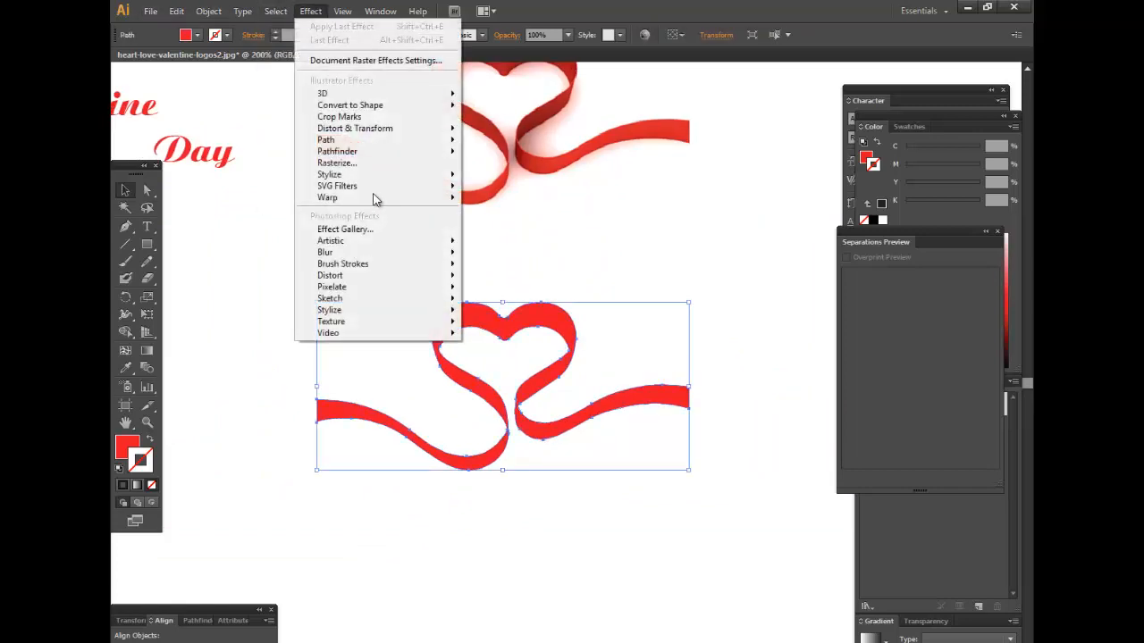
{"action": "mouse_move", "coordinate": [330, 174]}
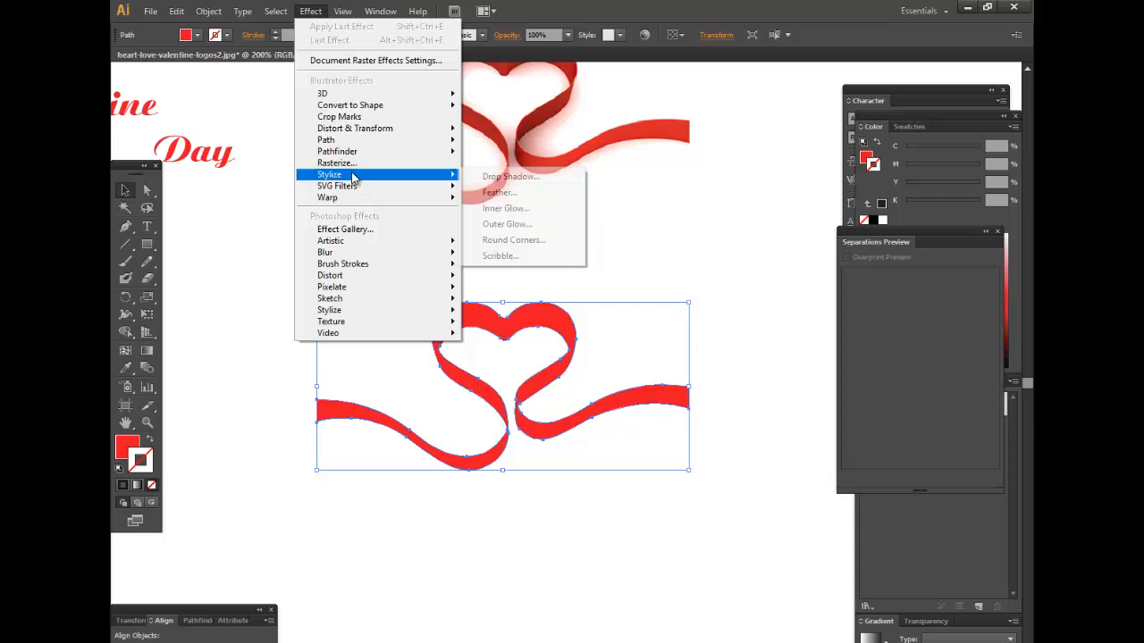
{"action": "left_click", "coordinate": [510, 176]}
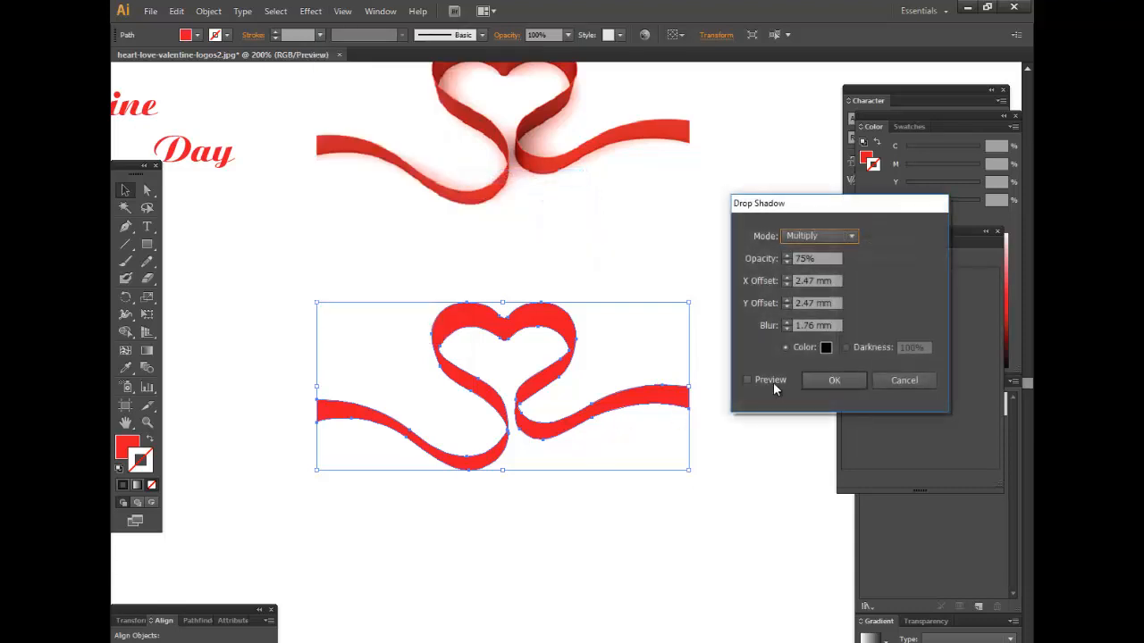
{"action": "left_click", "coordinate": [747, 379]}
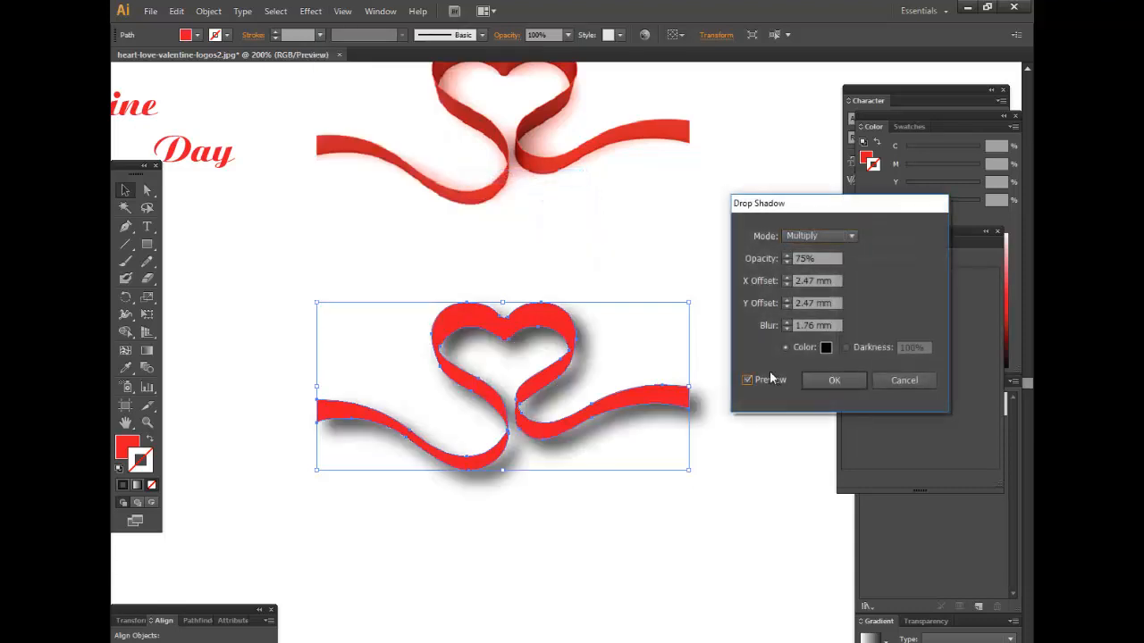
{"action": "triple_click", "coordinate": [813, 258]}
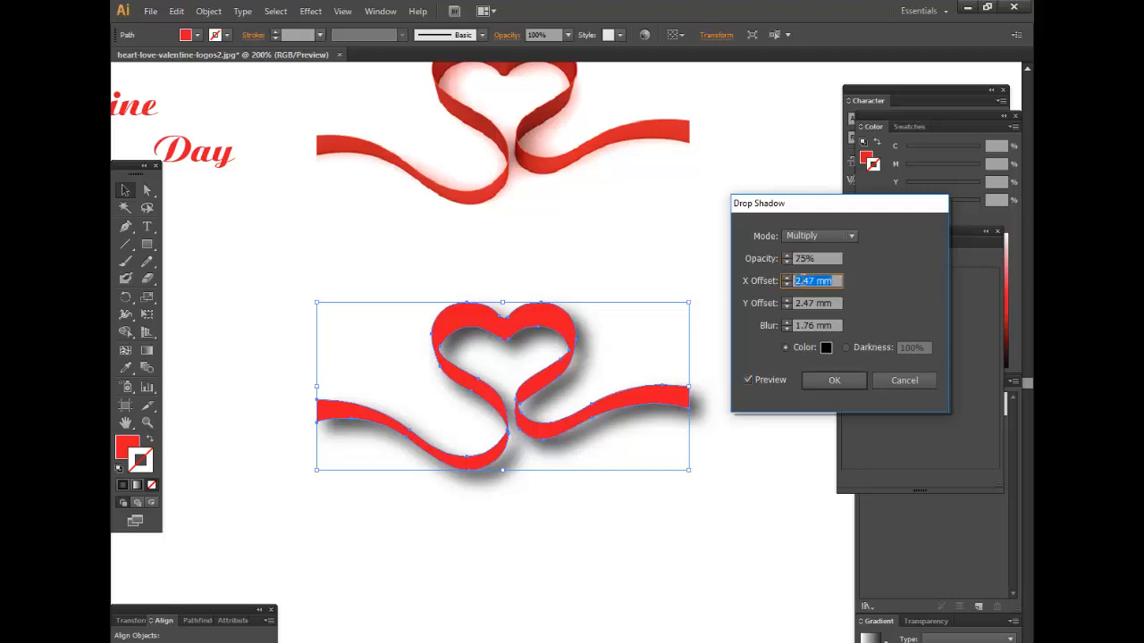
{"action": "type", "text": "1 mm"}
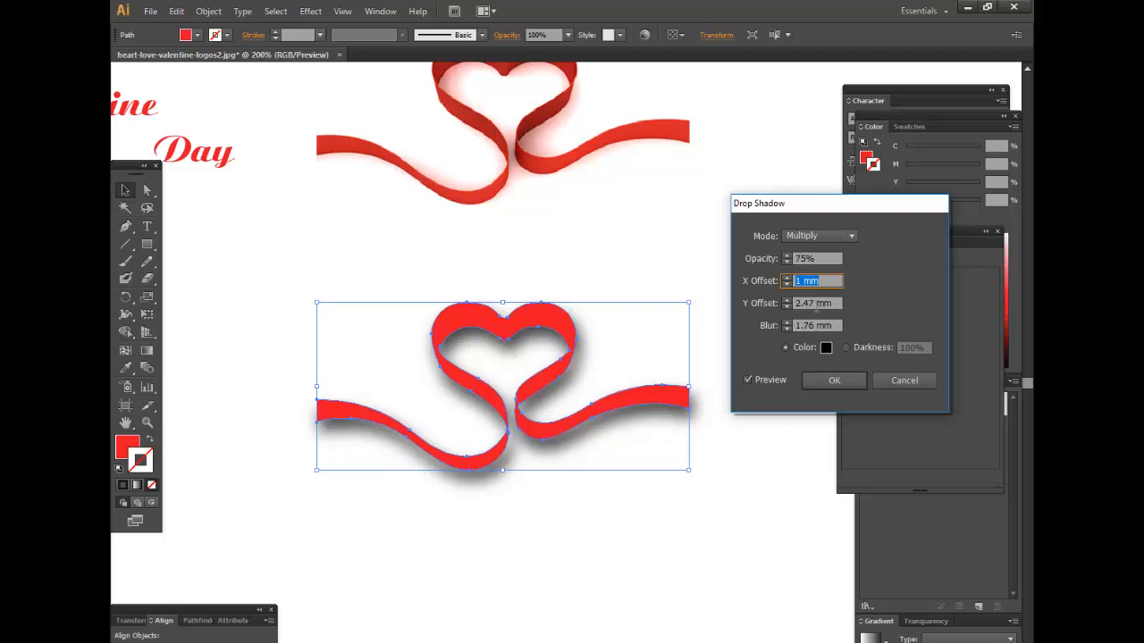
{"action": "triple_click", "coordinate": [813, 303]}
{"action": "type", "text": "1"}
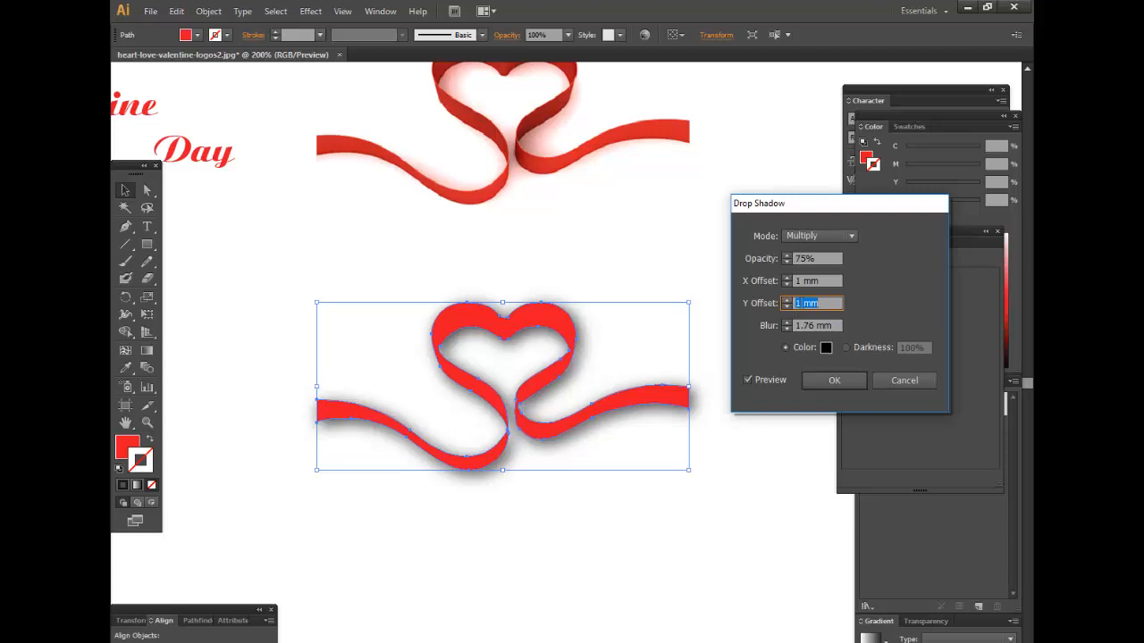
{"action": "type", "text": ".5mm"}
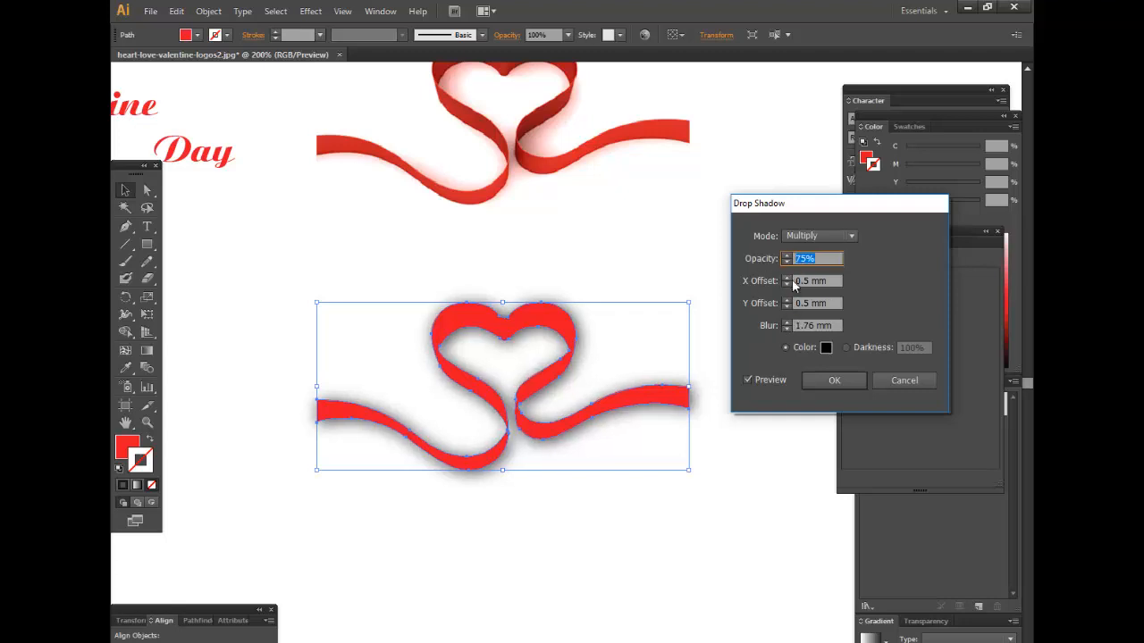
{"action": "type", "text": "50"}
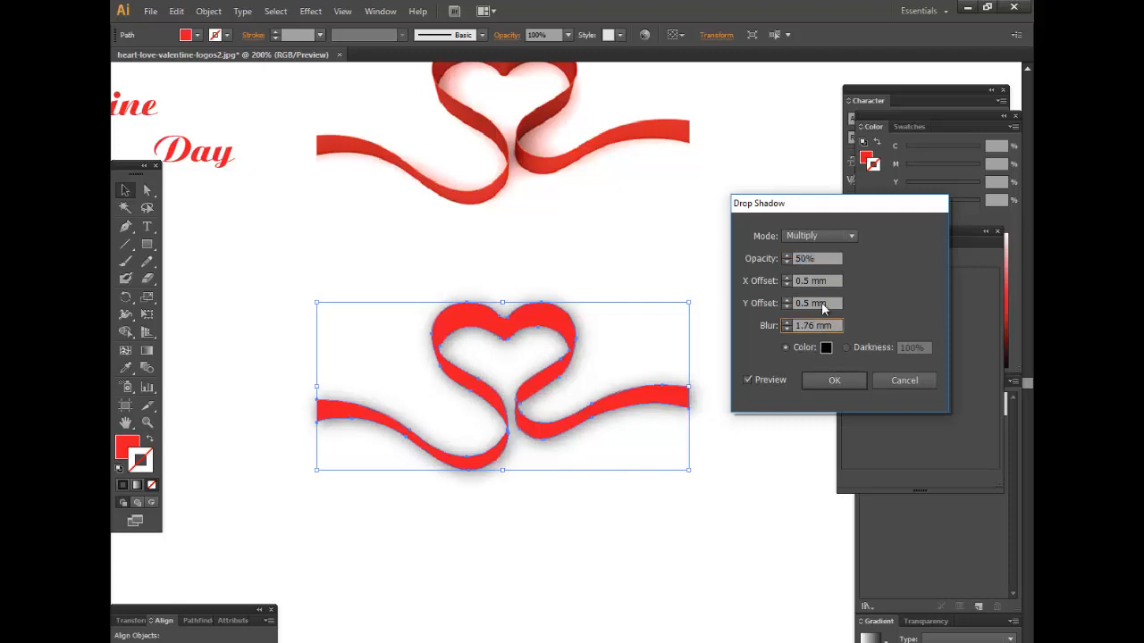
{"action": "triple_click", "coordinate": [811, 259]}
{"action": "type", "text": "60"}
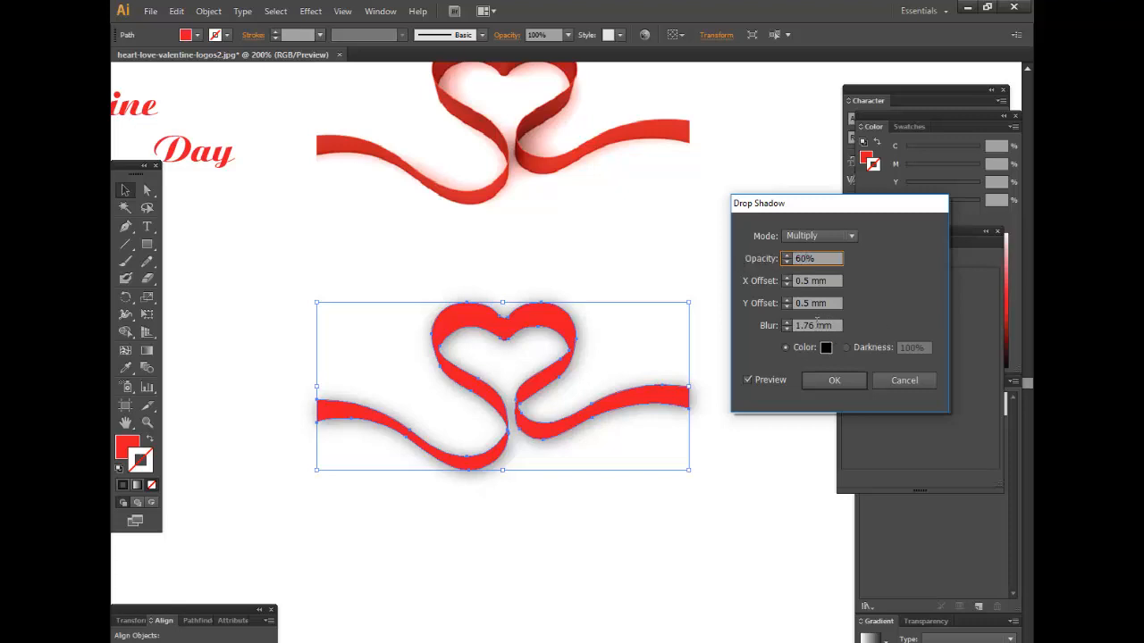
{"action": "triple_click", "coordinate": [814, 325]}
{"action": "type", "text": "1"}
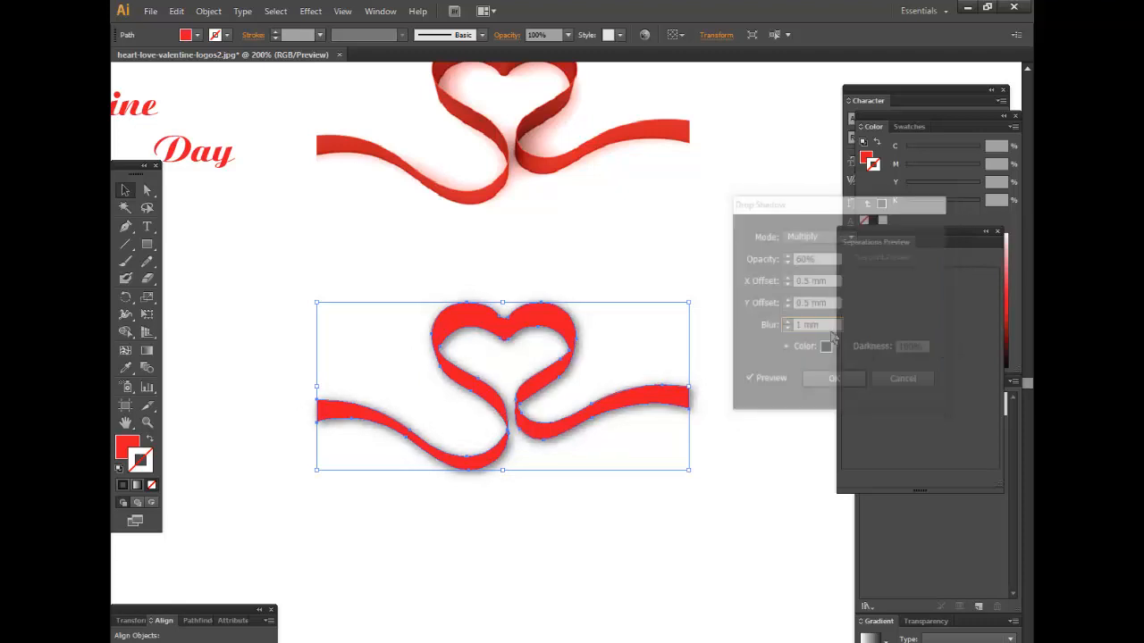
Step: Apply the drop shadow, then select and remove the original ribbon photo
{"action": "left_click", "coordinate": [901, 377]}
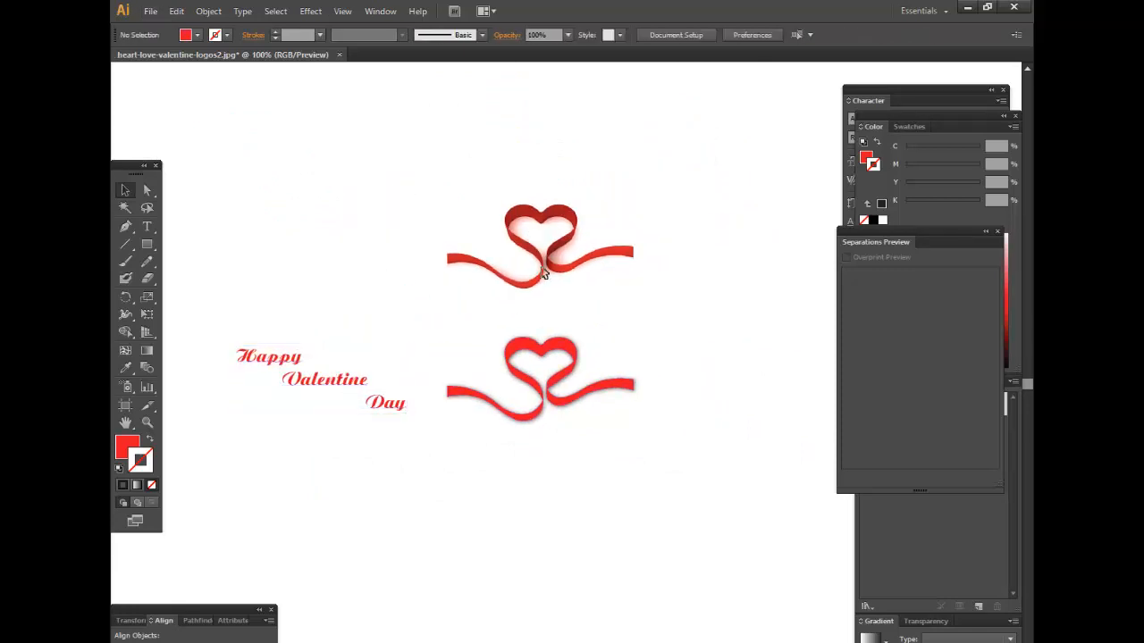
{"action": "left_click", "coordinate": [539, 246]}
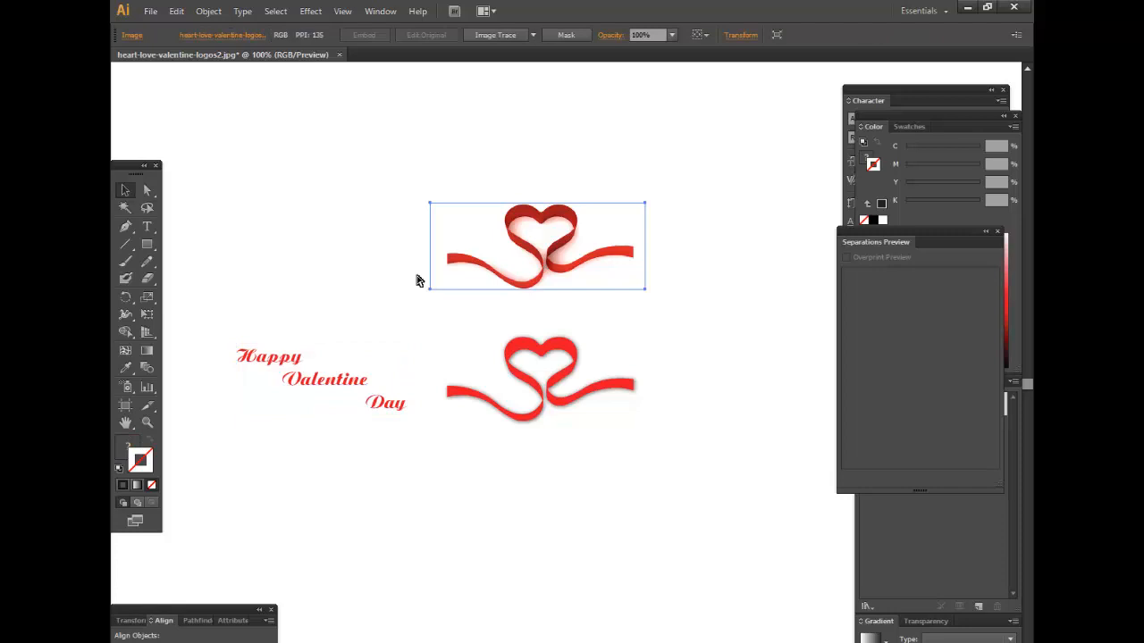
{"action": "left_click_drag", "start_coordinate": [536, 245], "coordinate": [525, 192]}
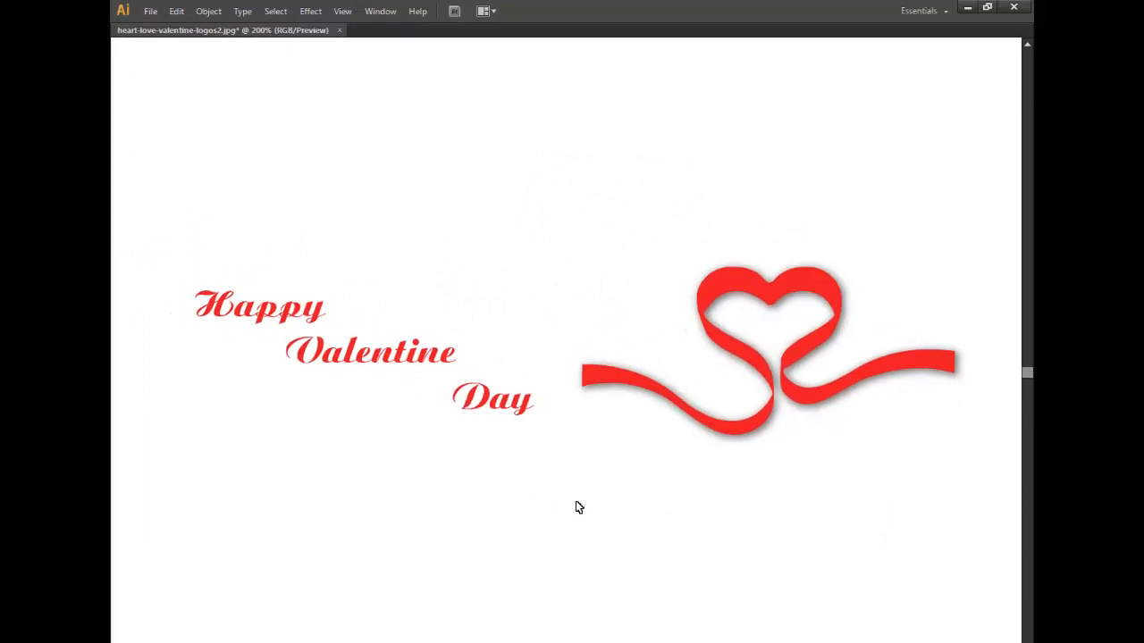
{"action": "mouse_move", "coordinate": [598, 518]}
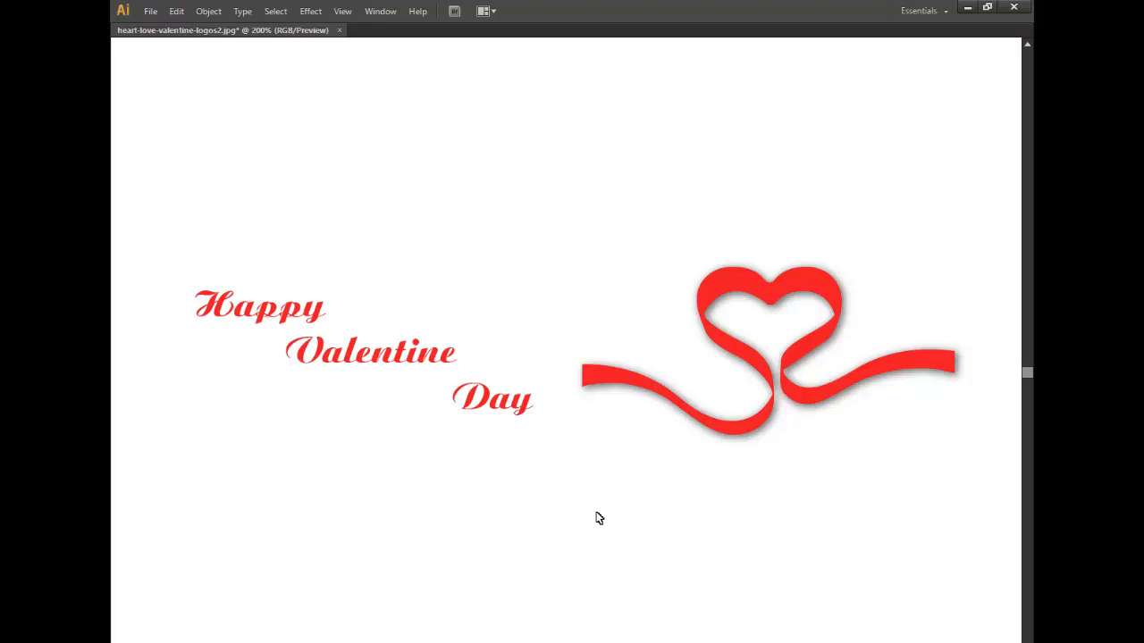
{"action": "mouse_move", "coordinate": [590, 514]}
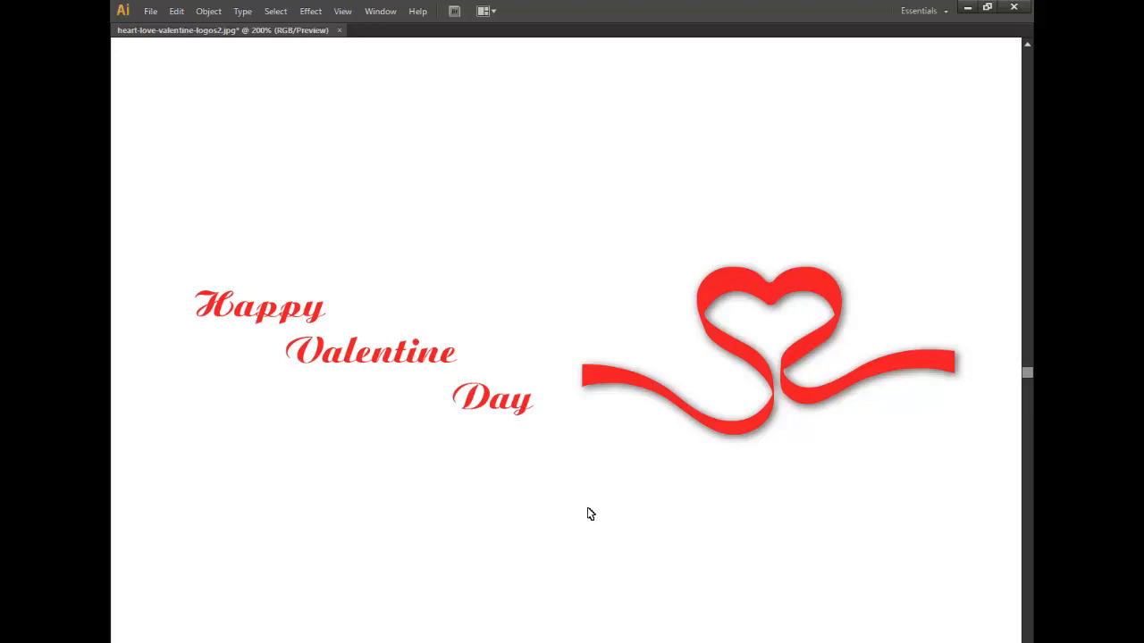